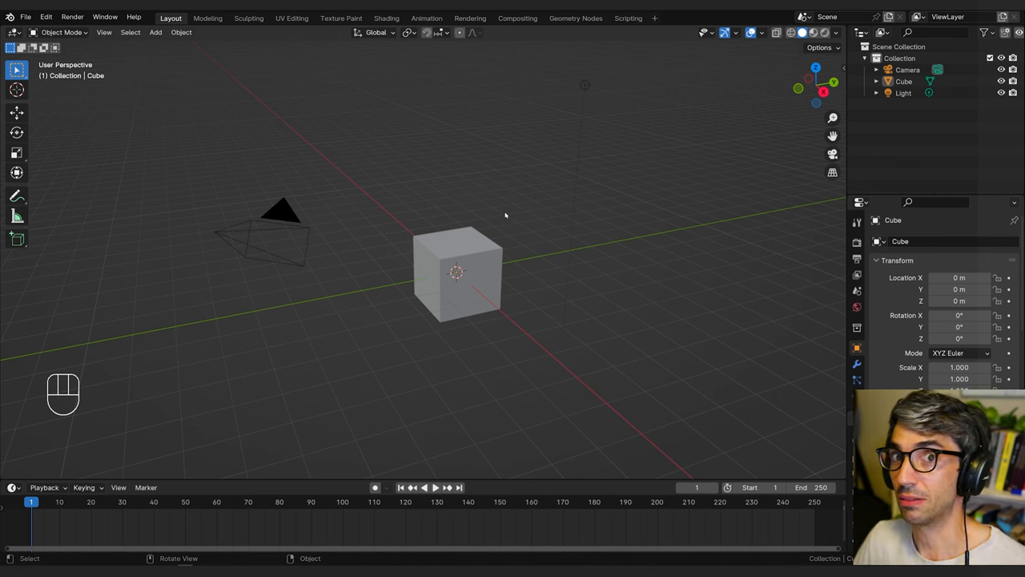
mouse_move(529, 257)
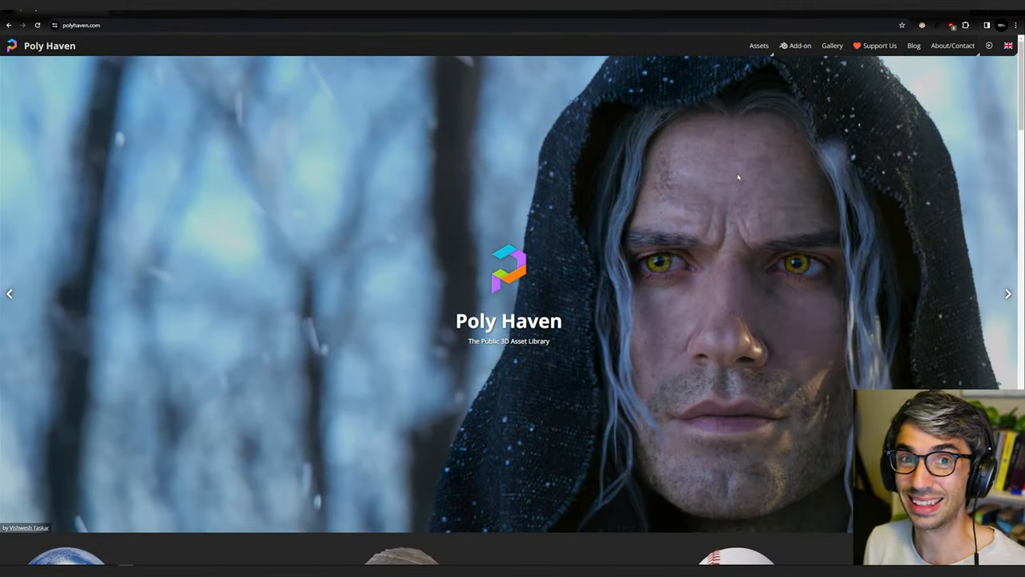
mouse_move(433, 205)
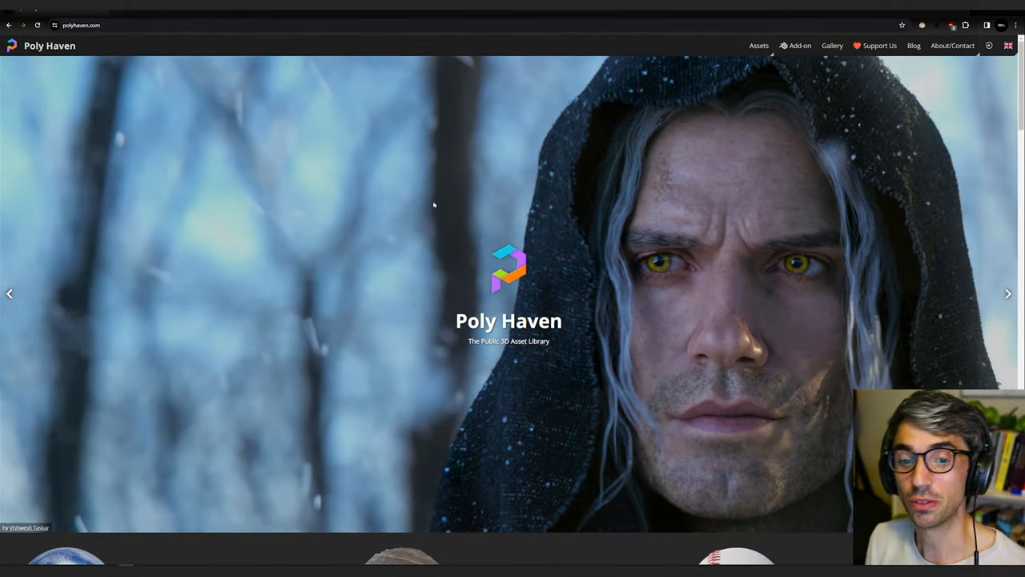
Scroll the Poly Haven home page down to its HDRIs, Textures and Models section.
scroll(down, 3)
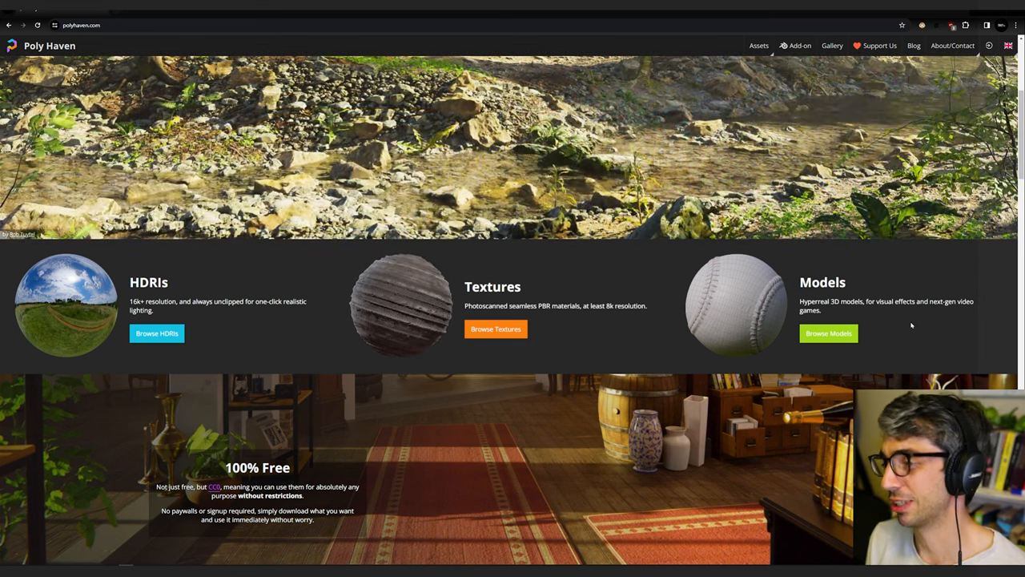
mouse_move(829, 333)
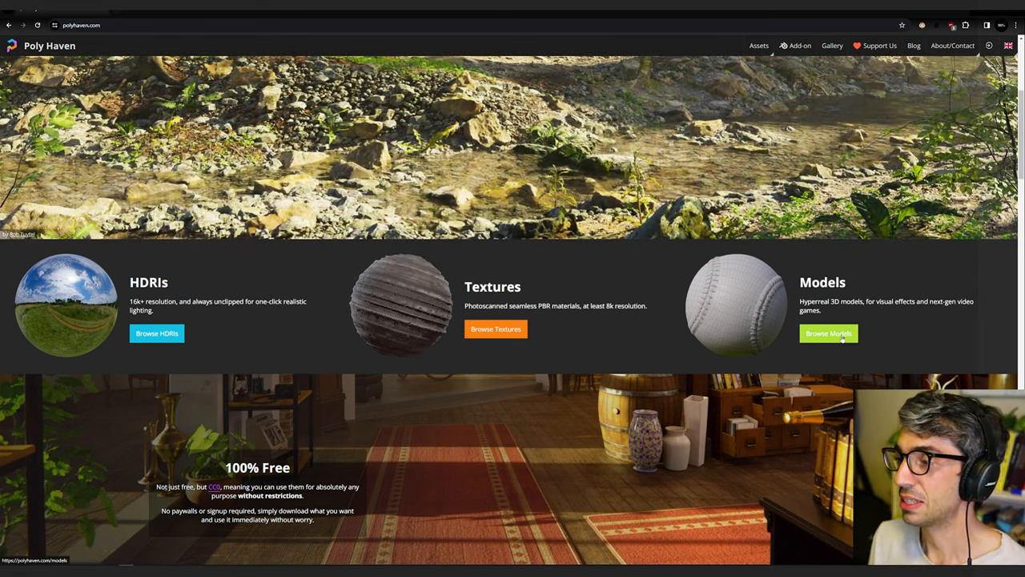
Browse the Models catalogue, scrolling through the grid of free 3D models for a suitable asset.
click(828, 333)
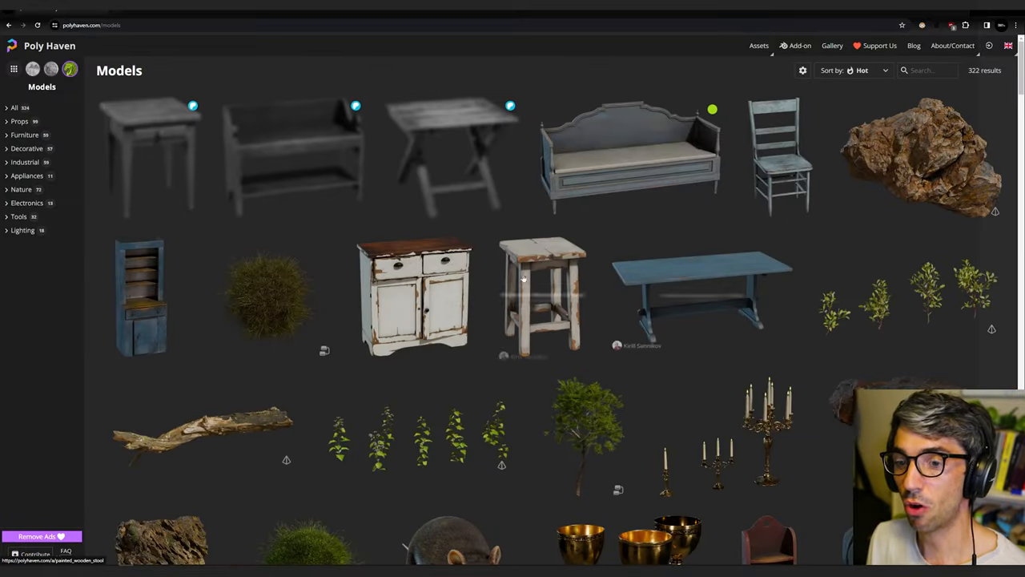
scroll(down, 3)
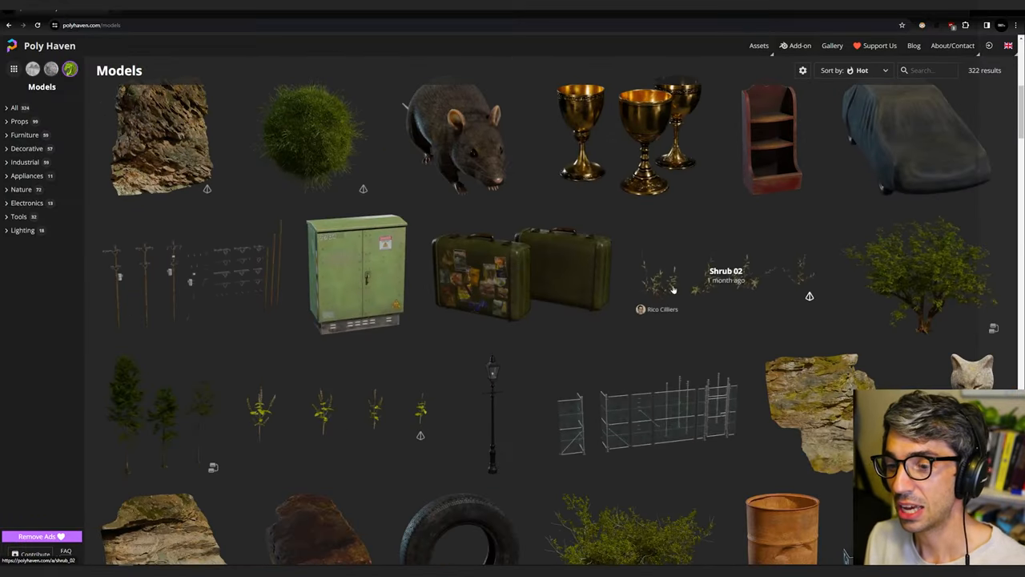
scroll(down, 3)
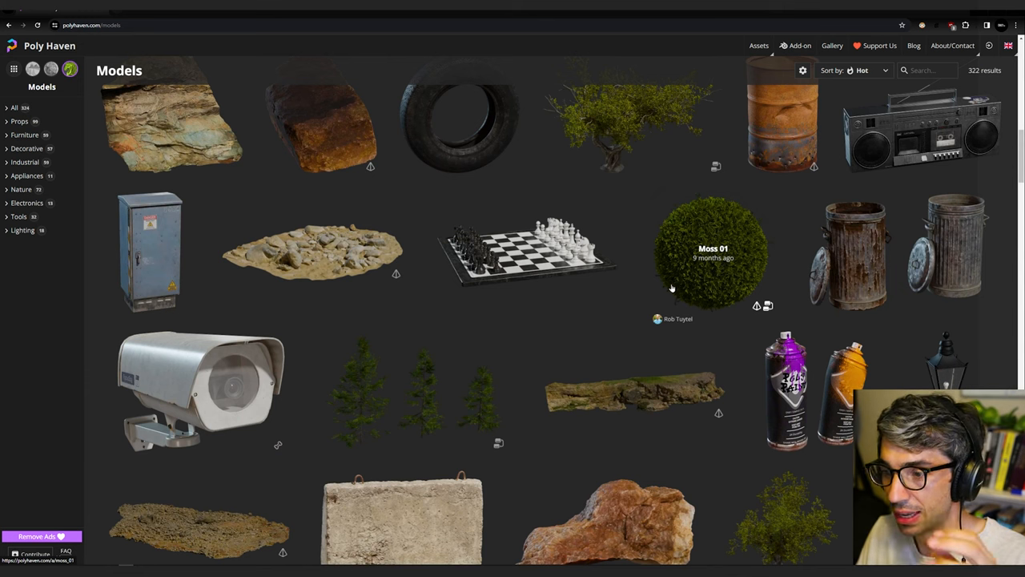
scroll(down, 3)
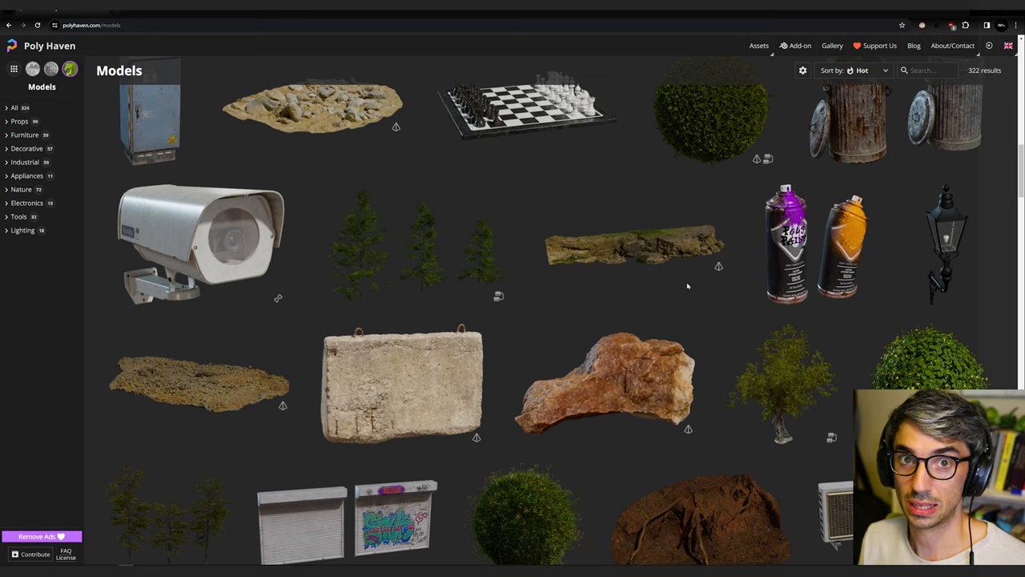
scroll(down, 3)
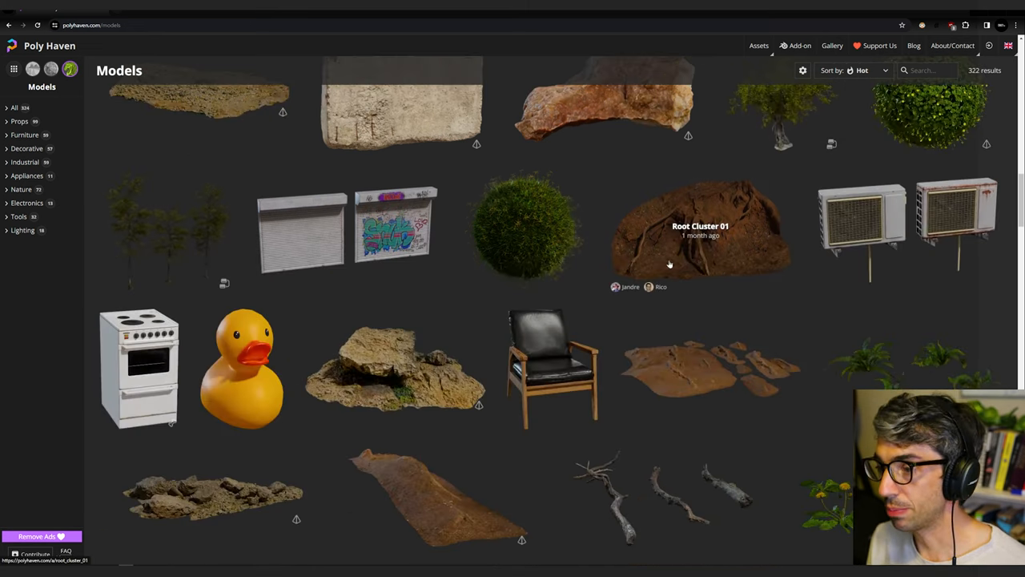
scroll(down, 3)
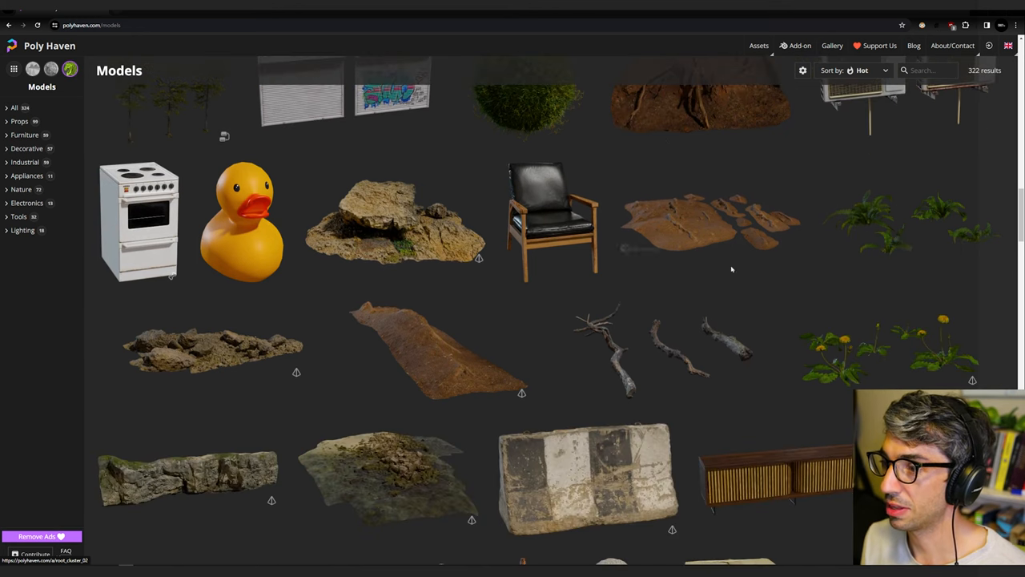
scroll(down, 3)
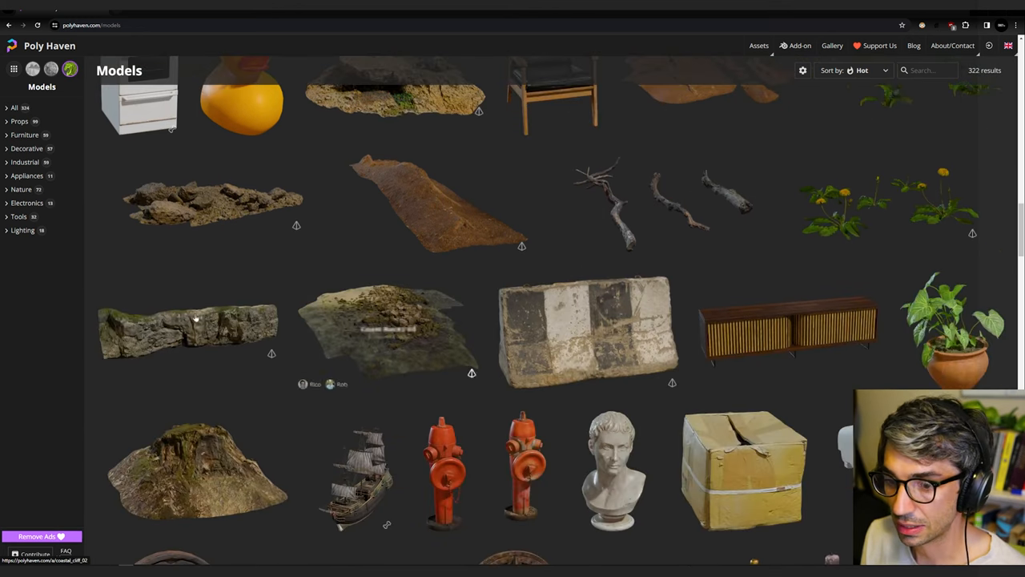
mouse_move(823, 362)
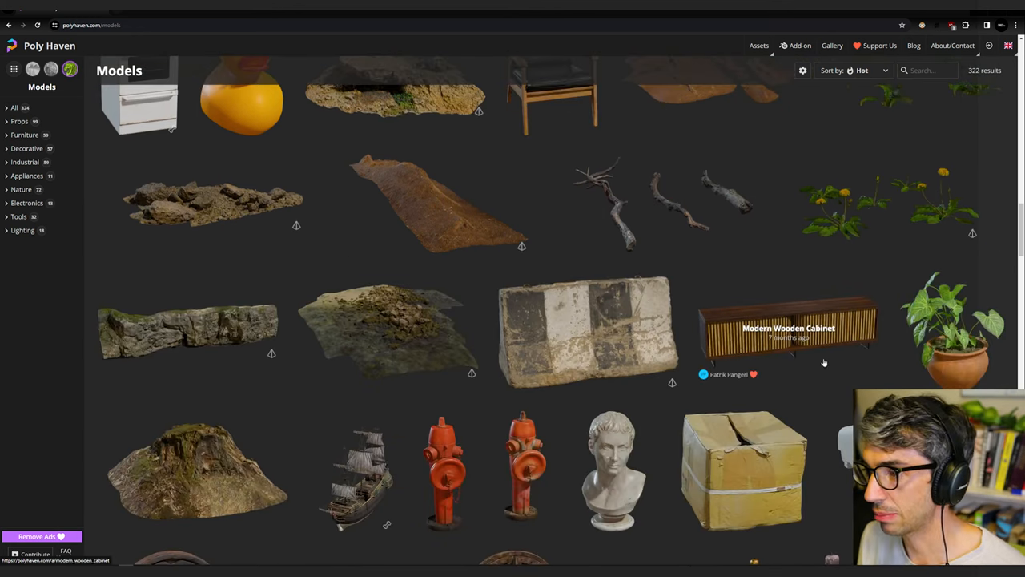
scroll(down, 3)
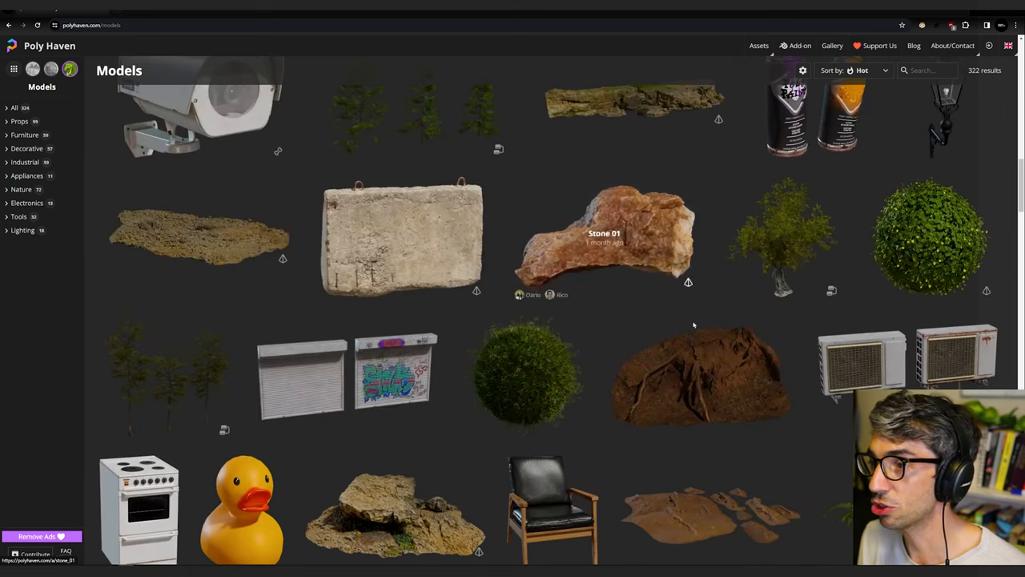
Download the Root Cluster 01 model from its page at the chosen resolution.
click(700, 371)
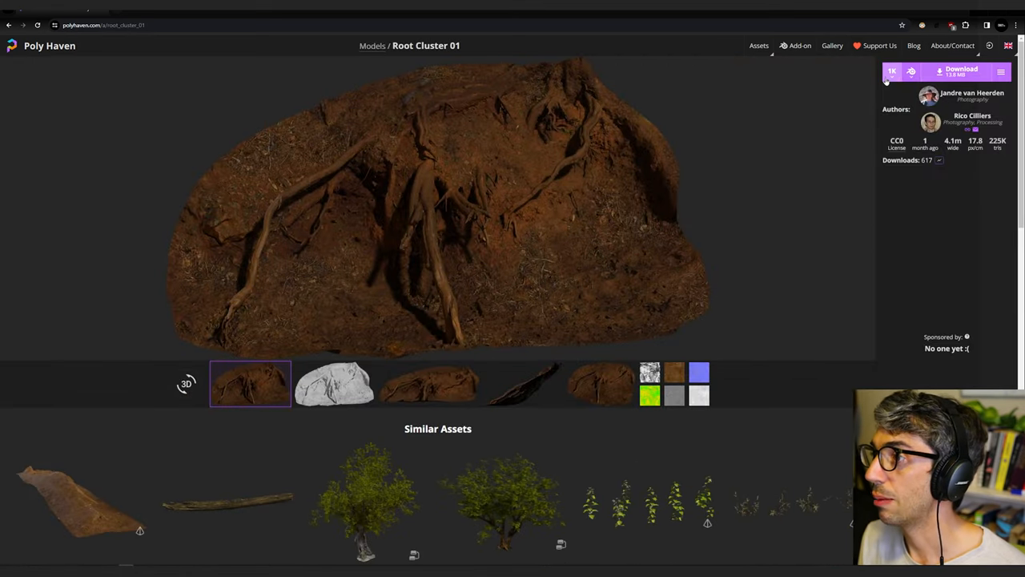
click(891, 72)
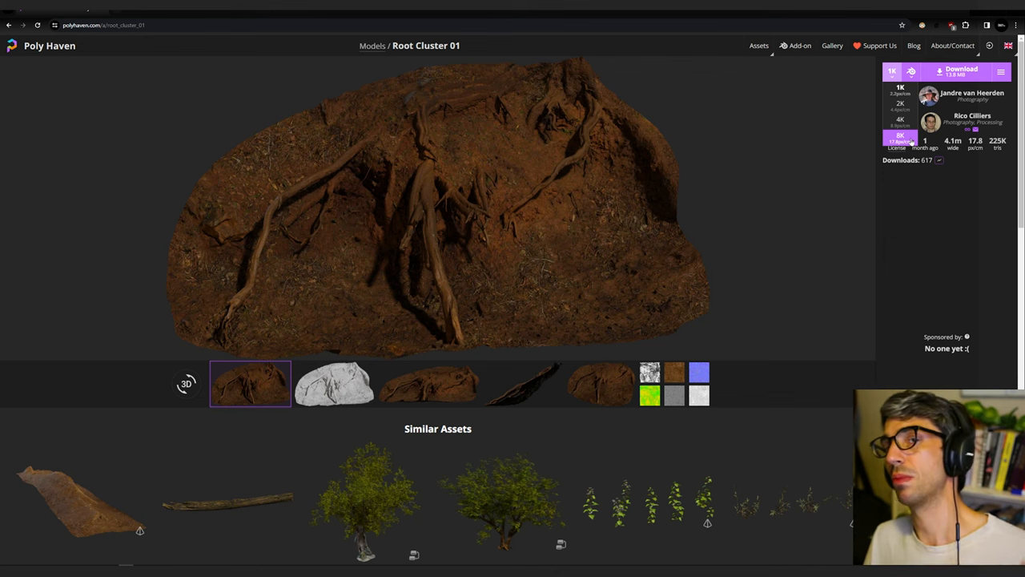
click(900, 88)
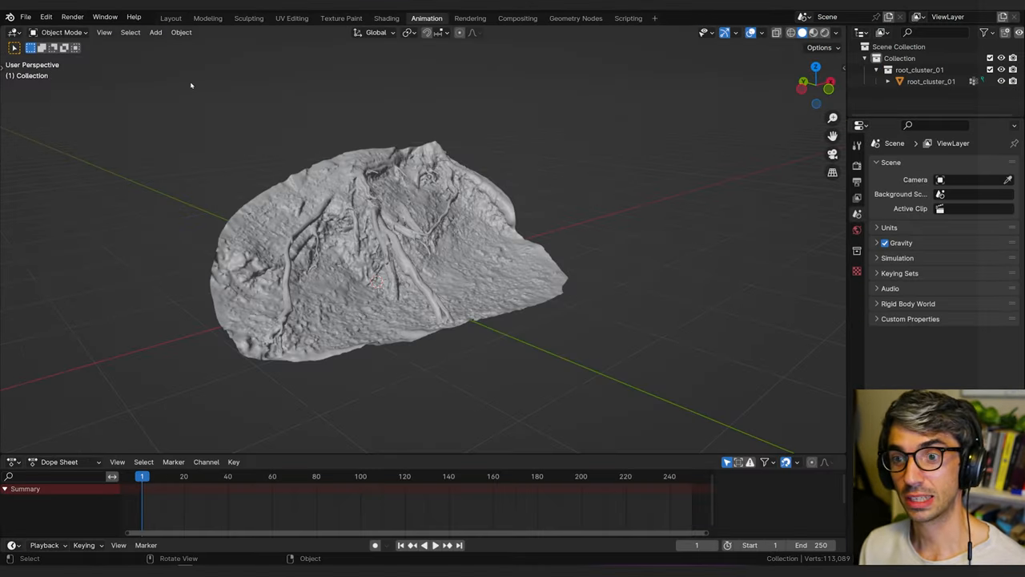
Append the root_cluster_01 collection from root_cluster_01_8k.blend into the scene.
click(25, 16)
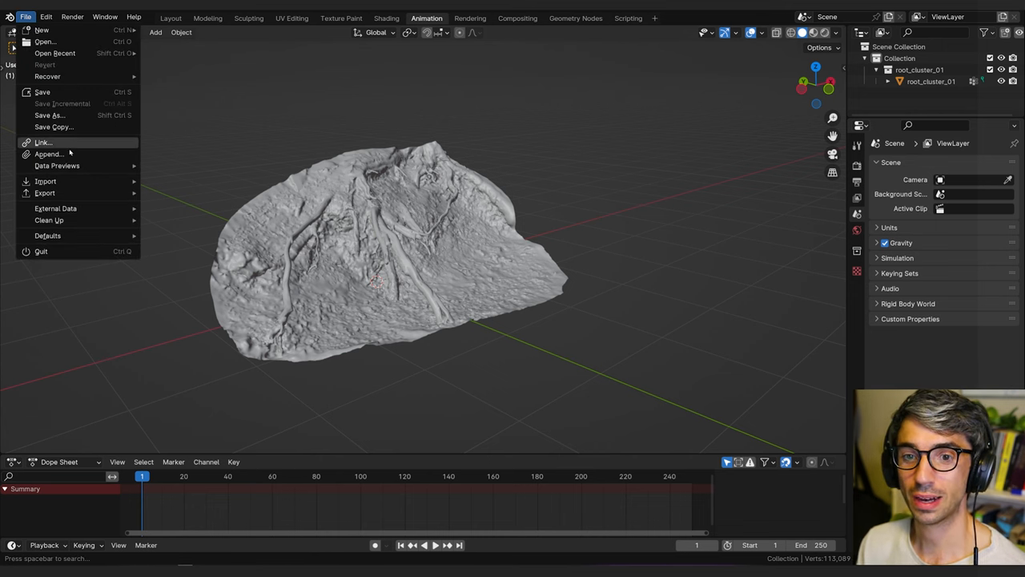
click(48, 154)
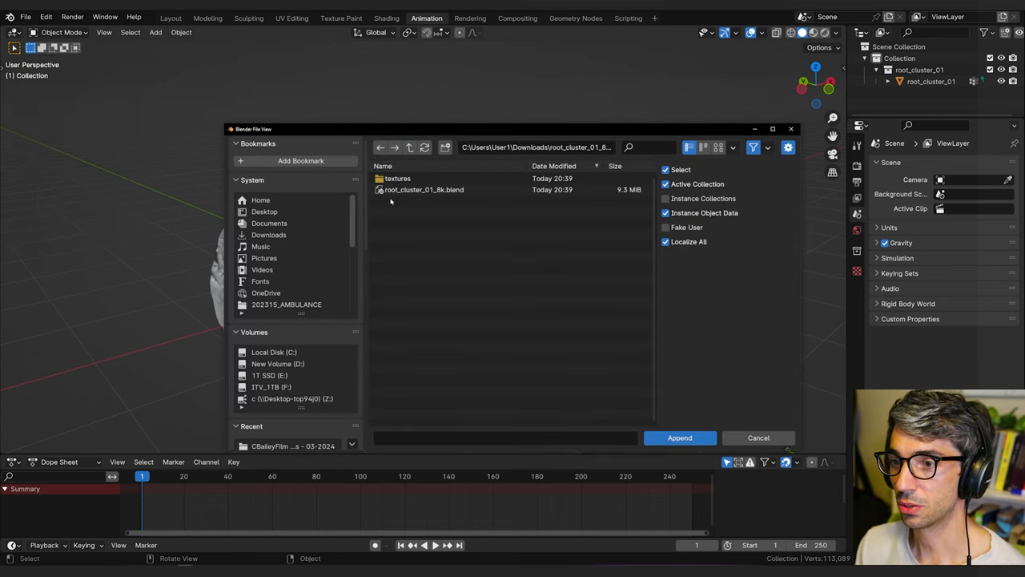
double_click(423, 189)
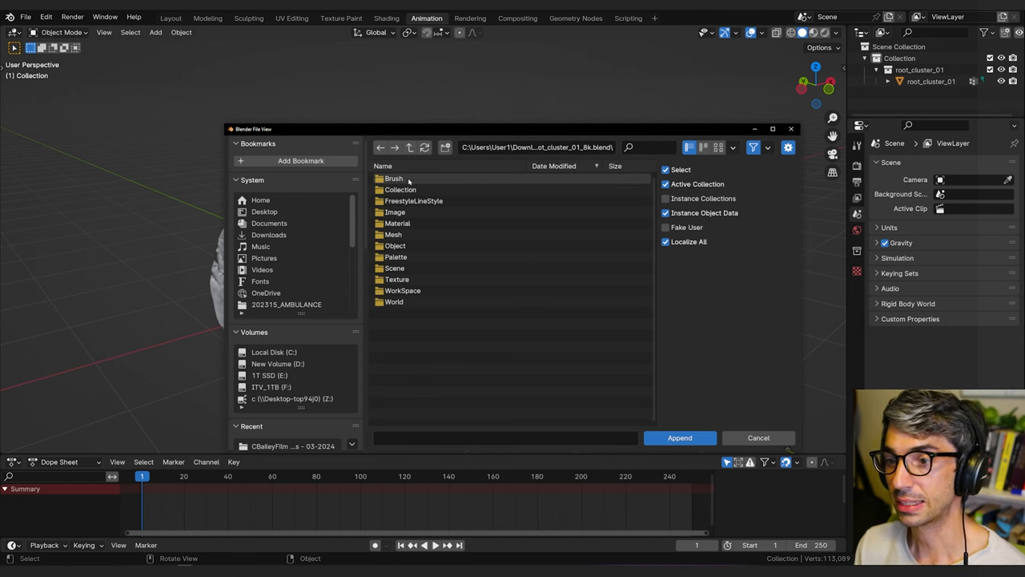
double_click(401, 189)
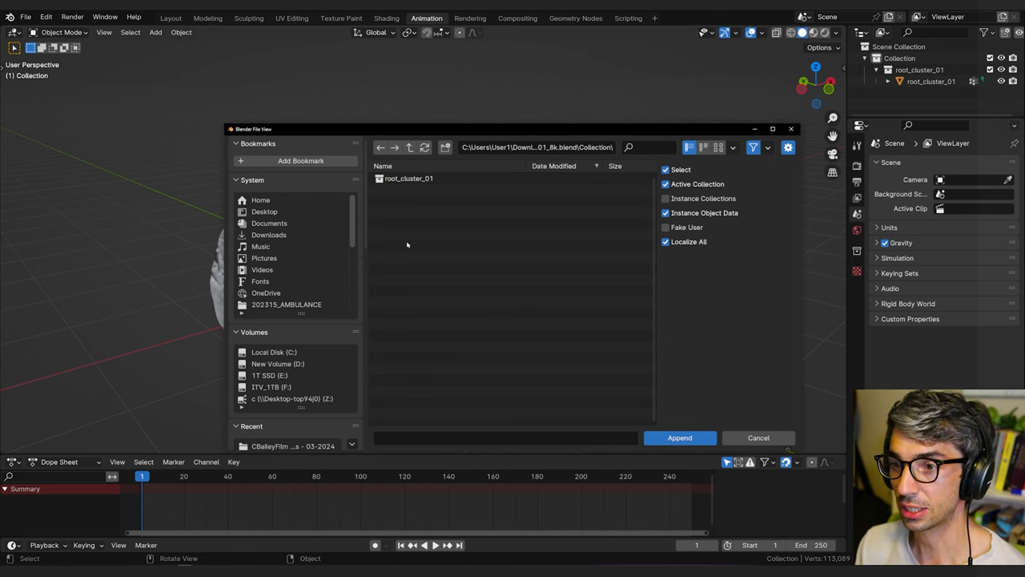
click(408, 177)
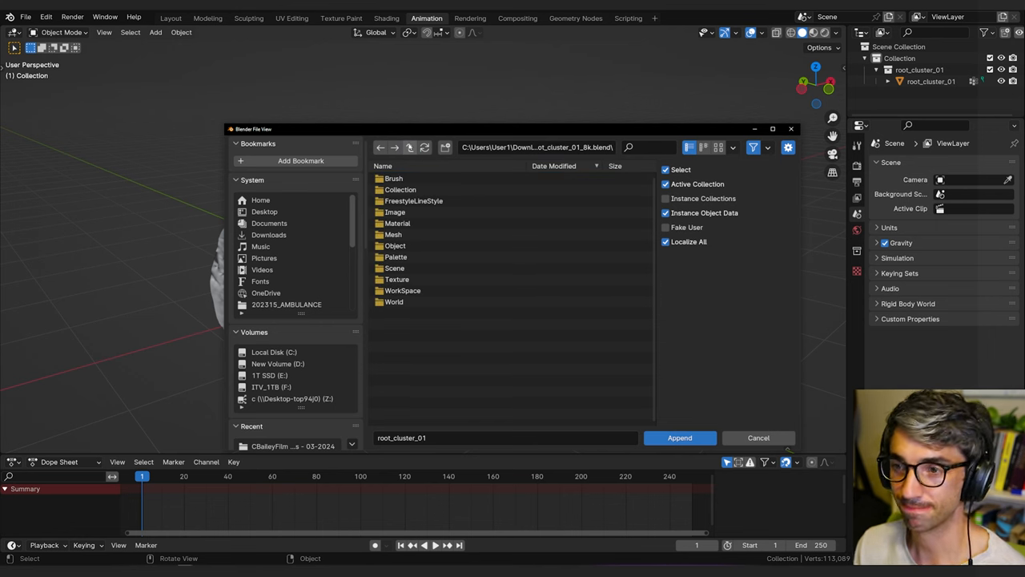
click(679, 438)
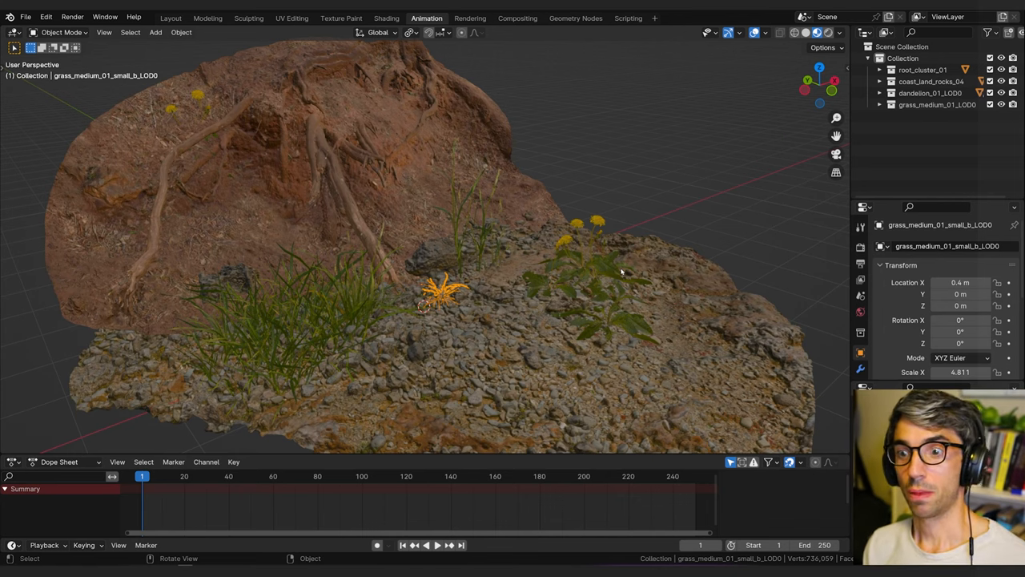
Bring in the rock, grass and dandelion assets to arrange around the root cluster.
click(313, 193)
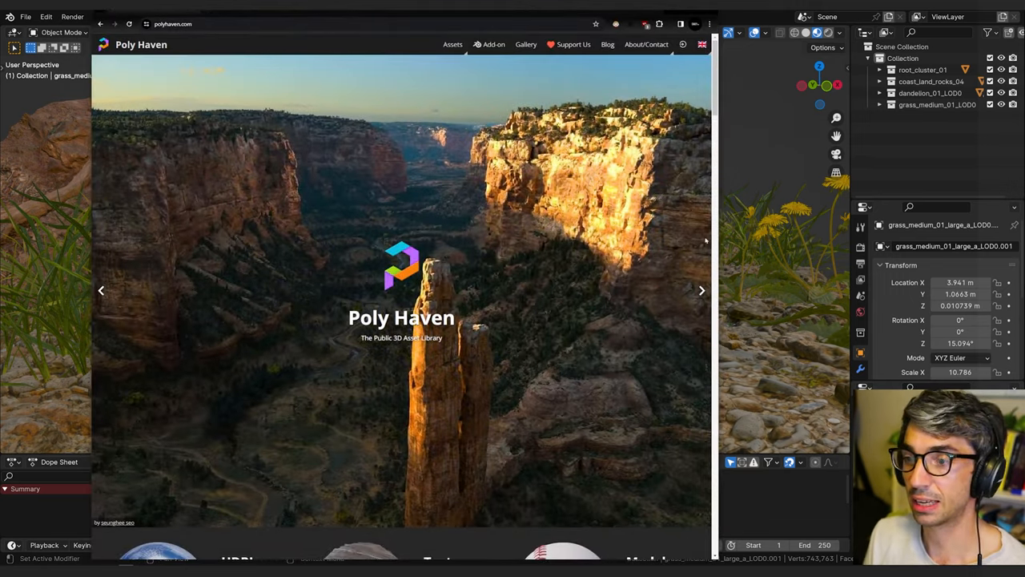
Browse the HDRIs catalogue to the Lauter Waterfall environment page.
scroll(down, 3)
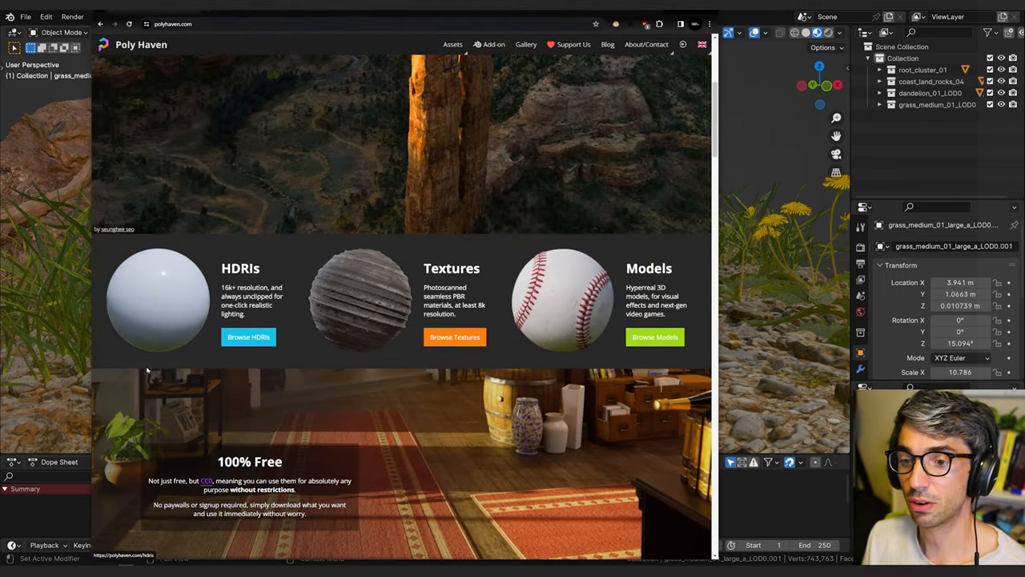
click(248, 336)
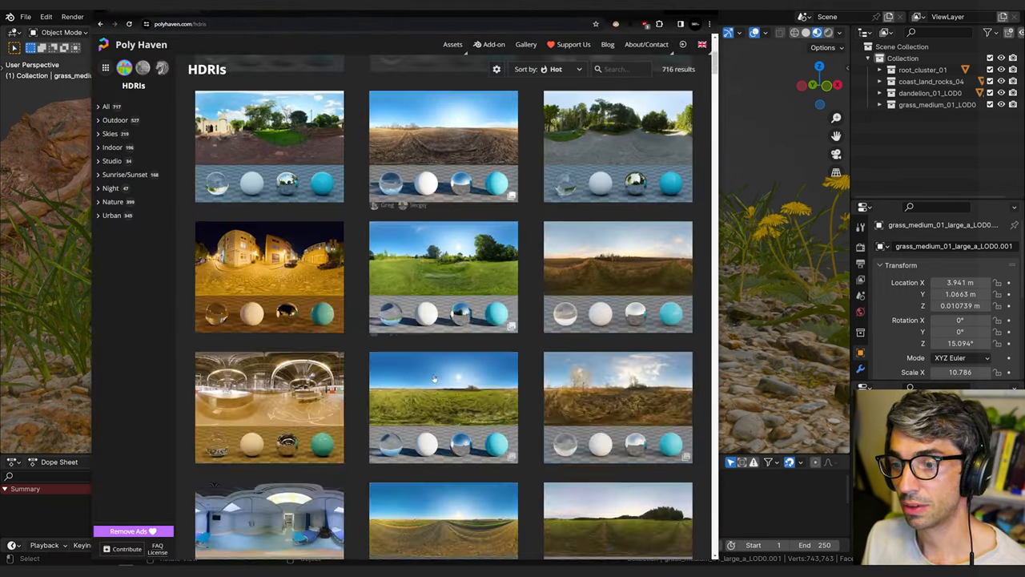
scroll(down, 3)
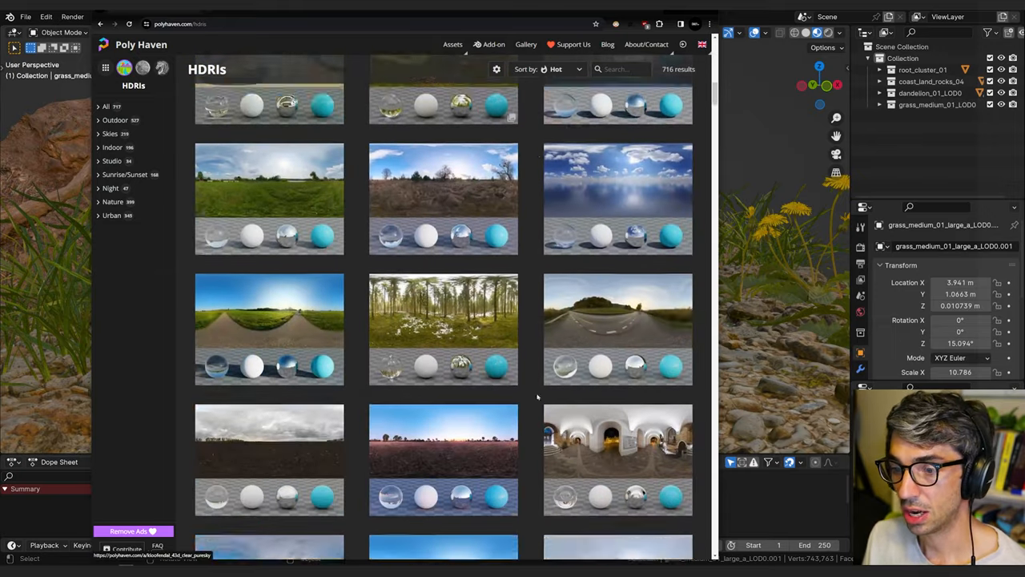
scroll(down, 3)
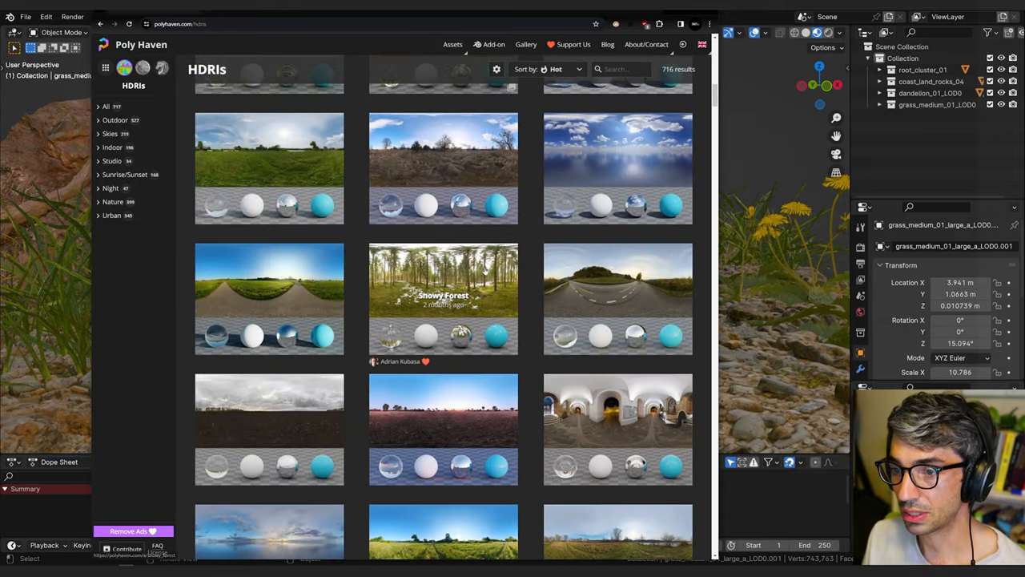
click(112, 201)
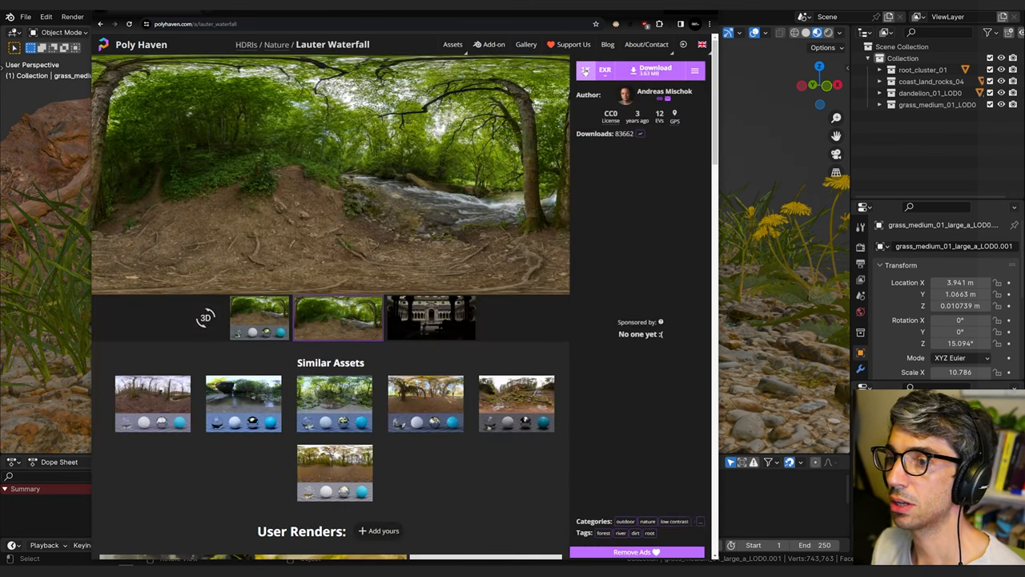
Download the Lauter Waterfall HDRI EXR at the chosen resolution.
click(605, 71)
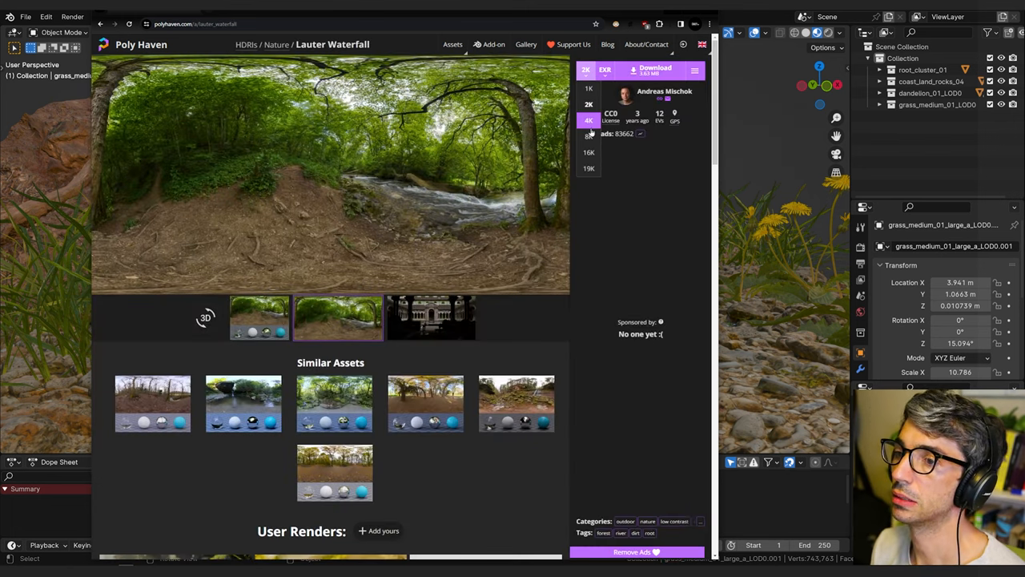
click(587, 70)
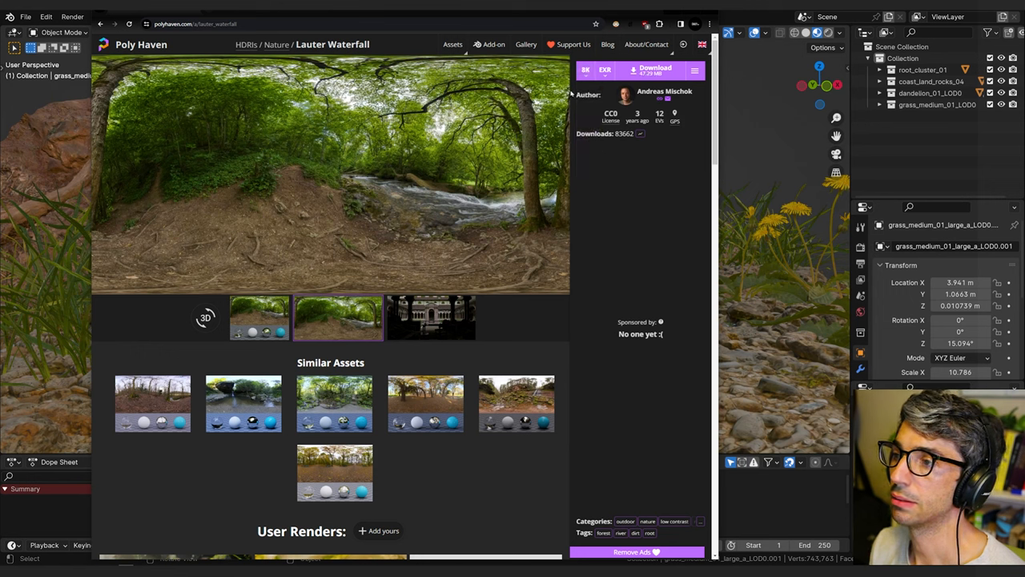
click(586, 71)
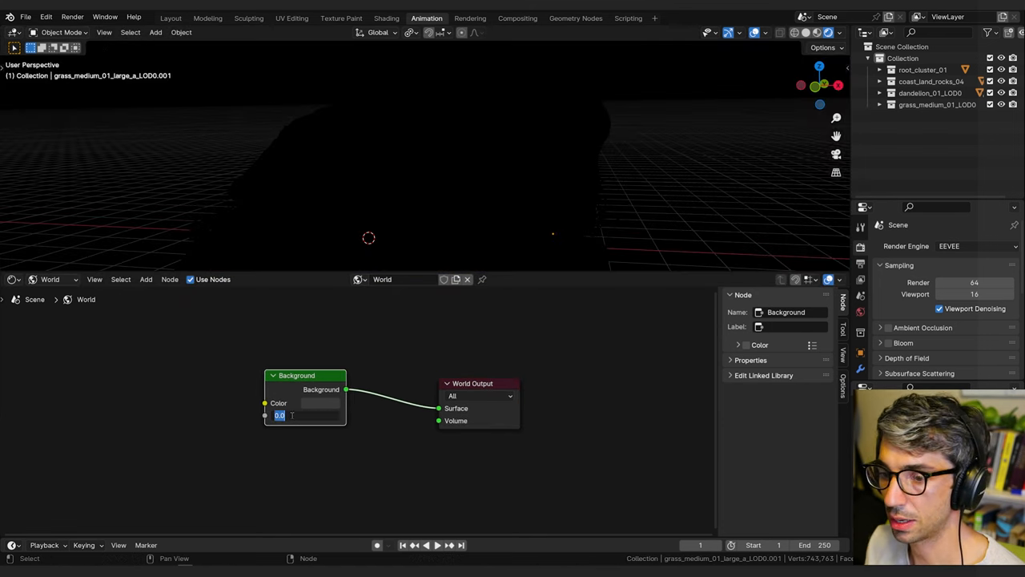
Set the World Background node colour to a dim brownish value.
click(318, 404)
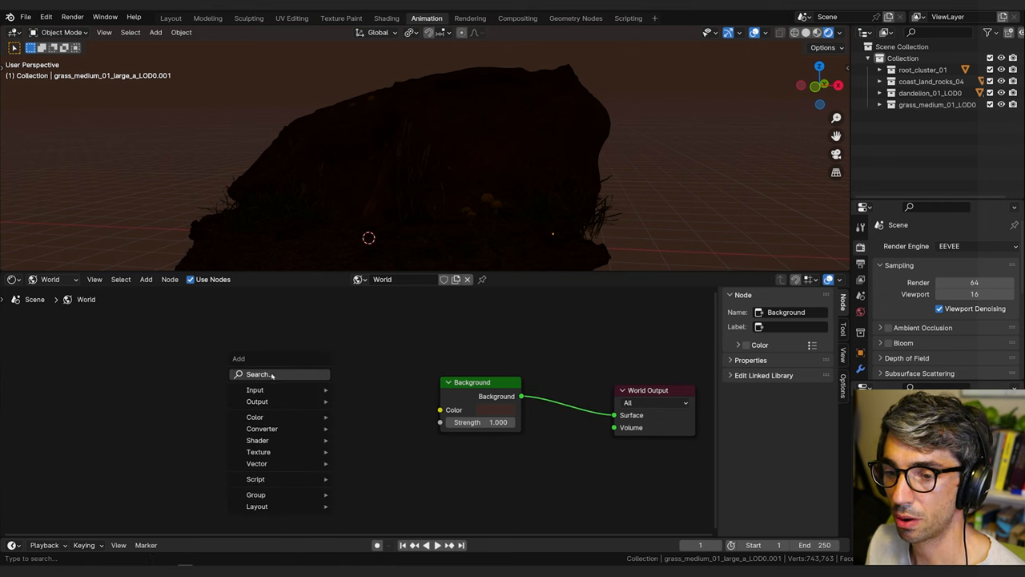
Add an Environment Texture node holding the downloaded Lauter Waterfall EXR image.
click(258, 375)
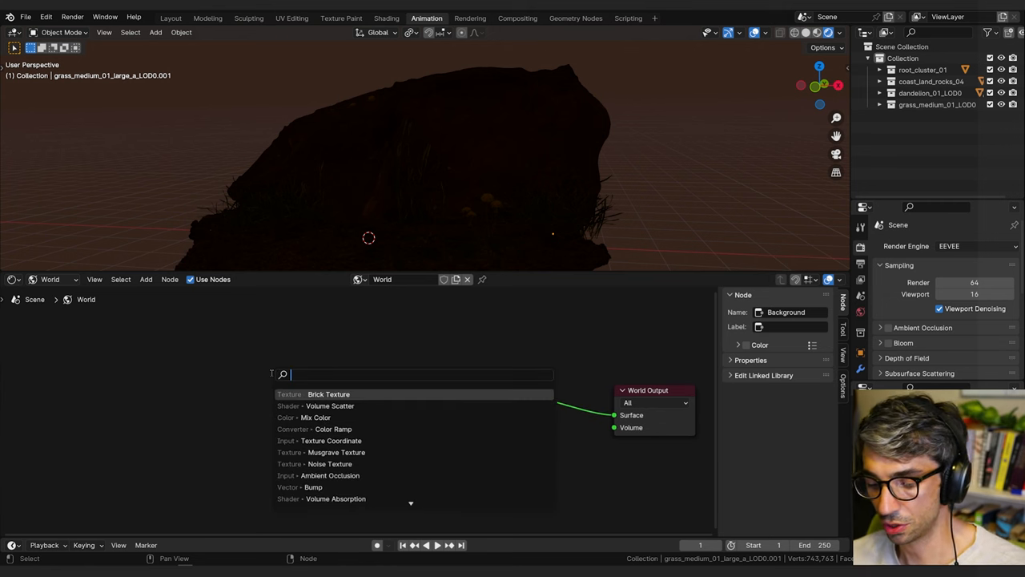
click(320, 394)
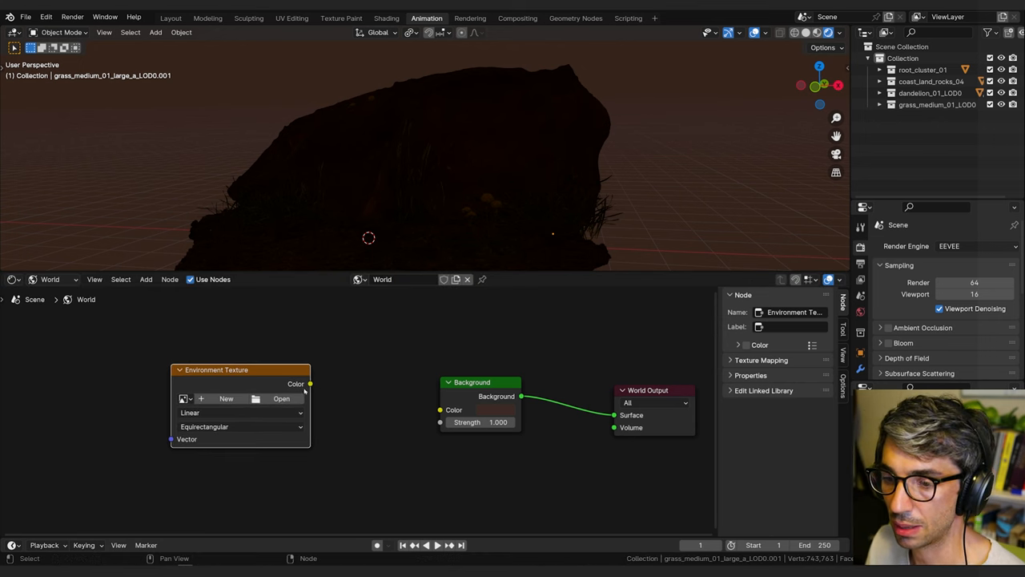
mouse_move(282, 398)
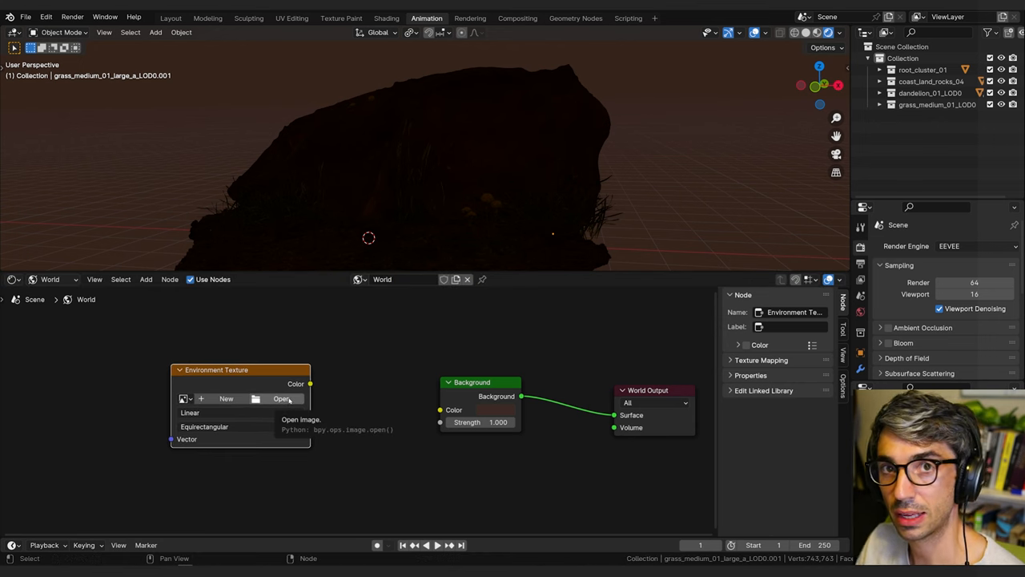
mouse_move(290, 404)
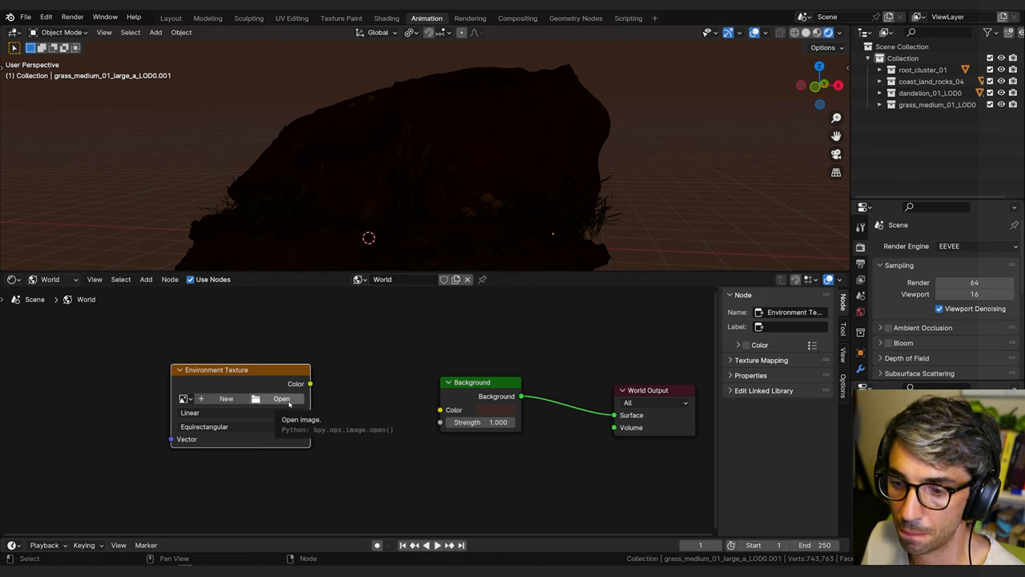
click(282, 397)
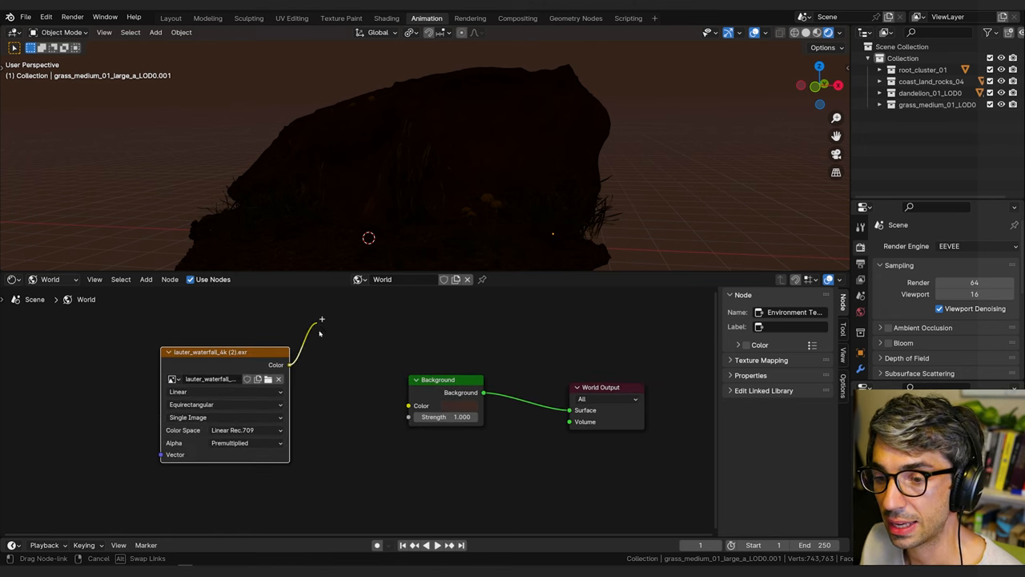
Feed the Environment Texture colour into the Background node and look around the forest surroundings.
drag(320, 324, 408, 405)
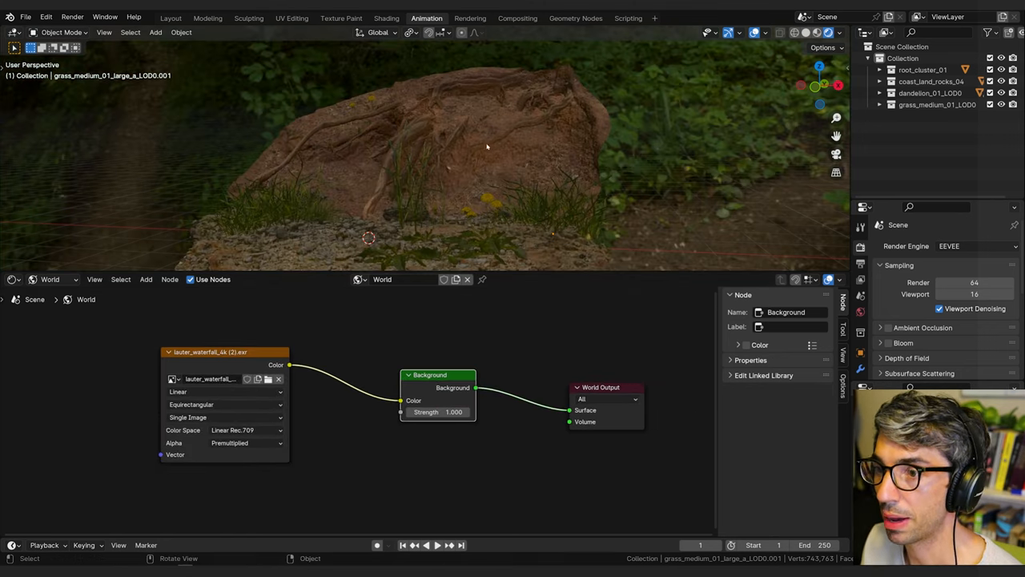
drag(481, 160, 424, 152)
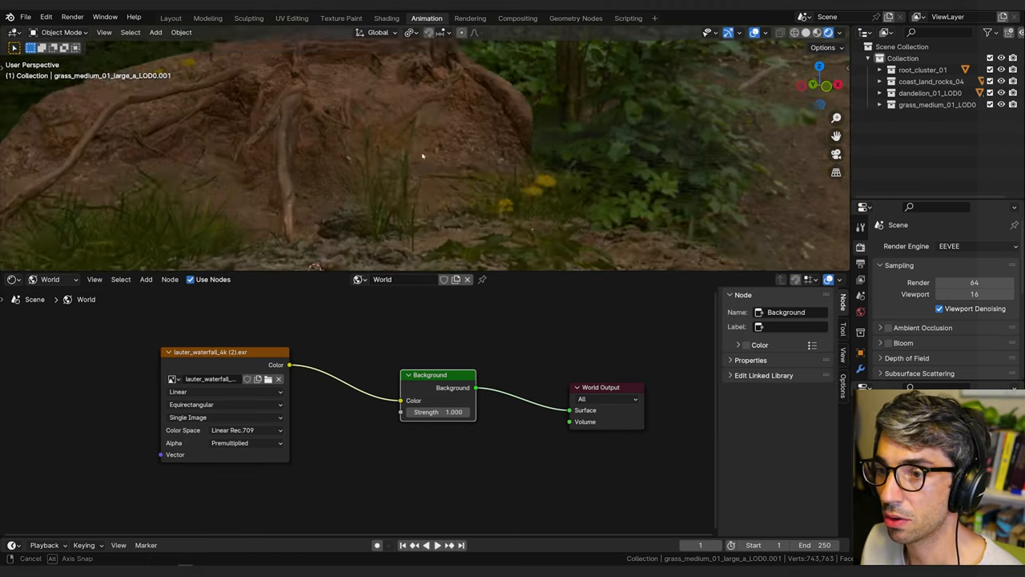
drag(423, 157, 543, 176)
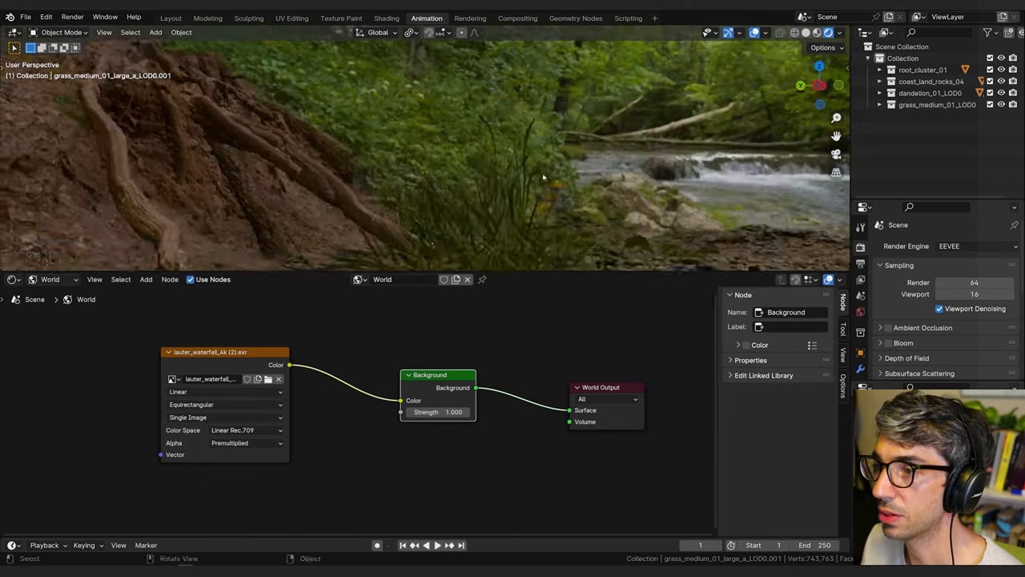
drag(543, 177, 362, 173)
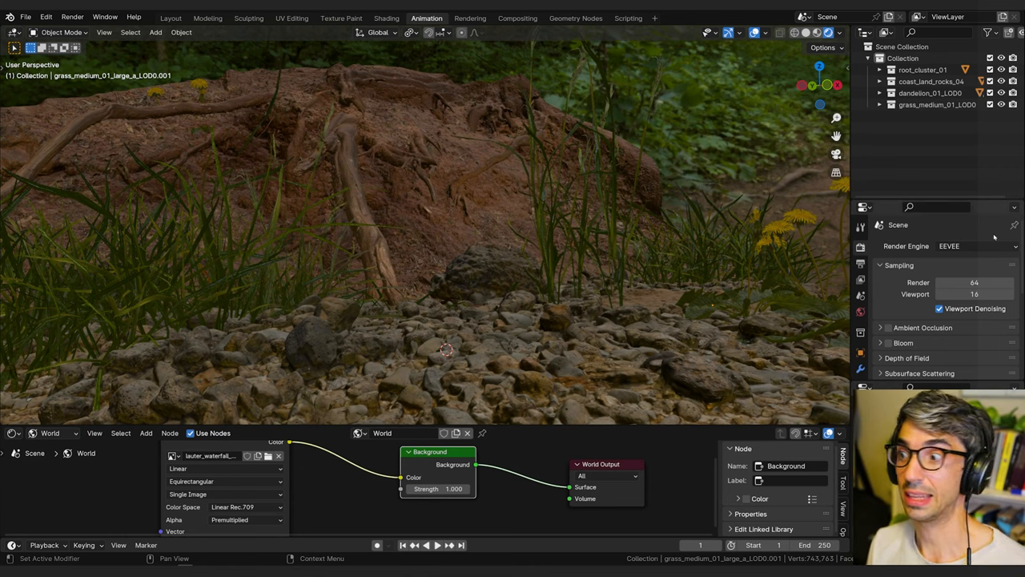
click(974, 247)
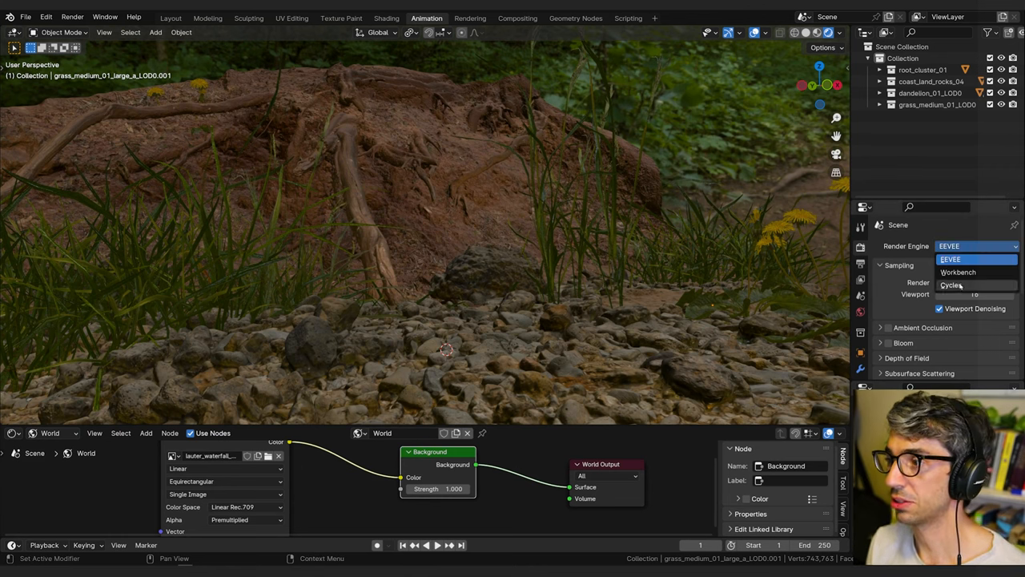
click(951, 285)
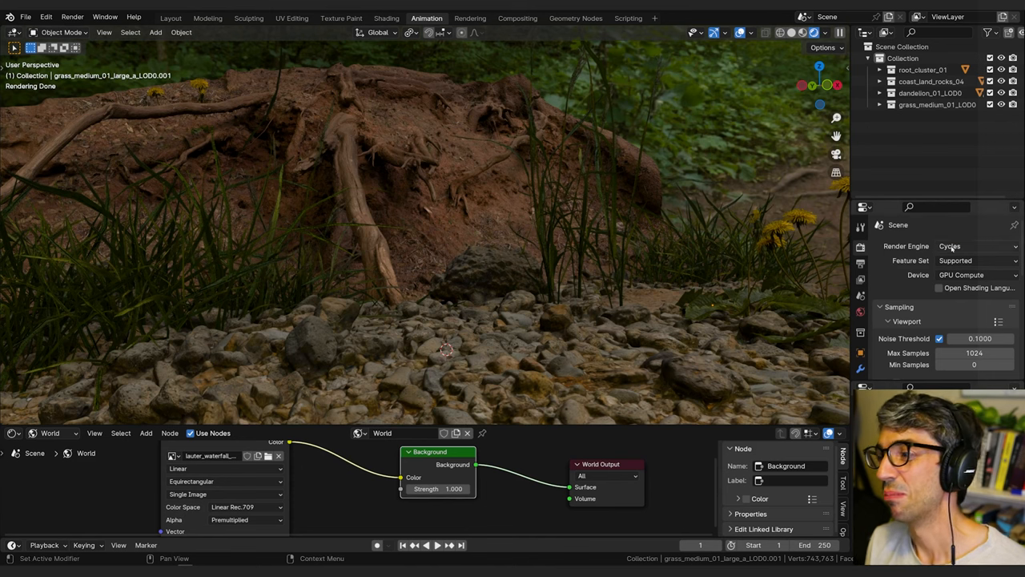
click(975, 247)
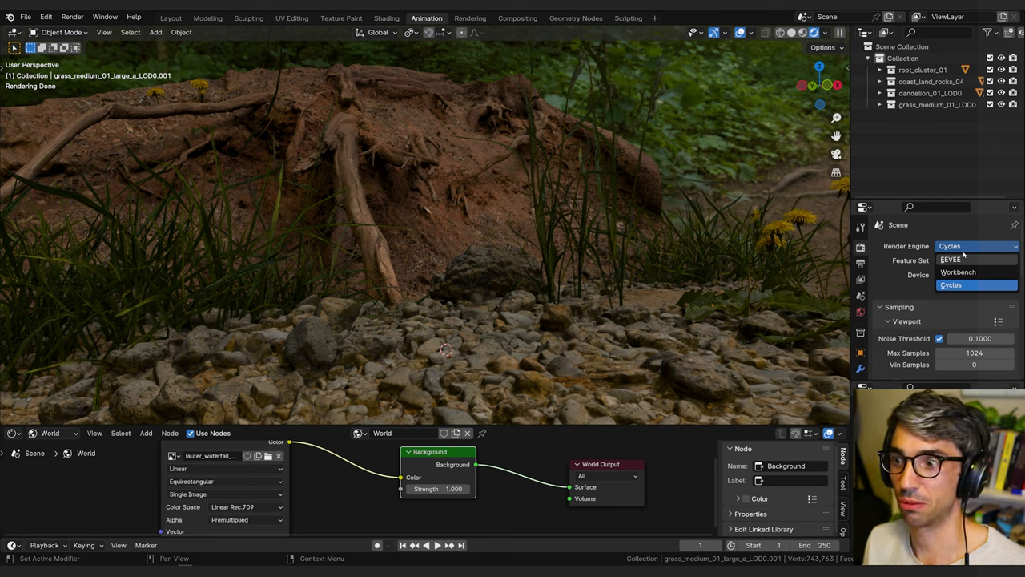
click(950, 259)
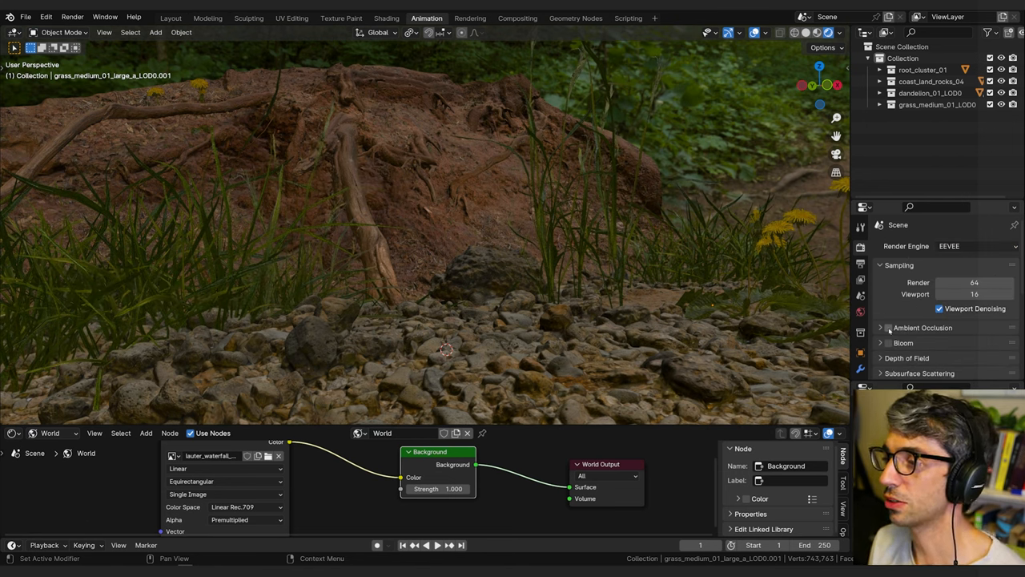
Enable Ambient Occlusion, Bloom and Screen Space Reflections in EEVEE and inspect the rock from above.
click(888, 327)
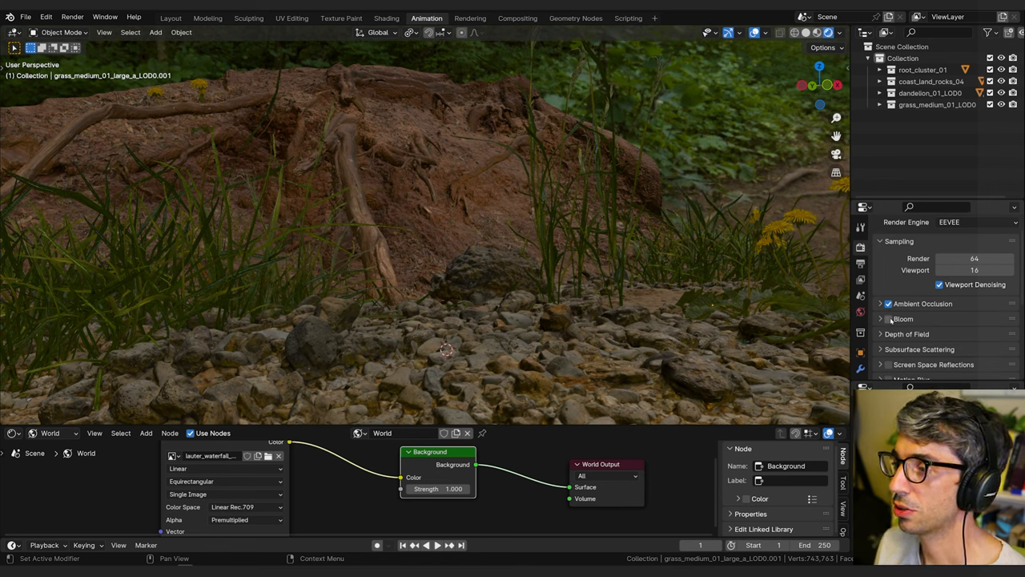
scroll(down, 3)
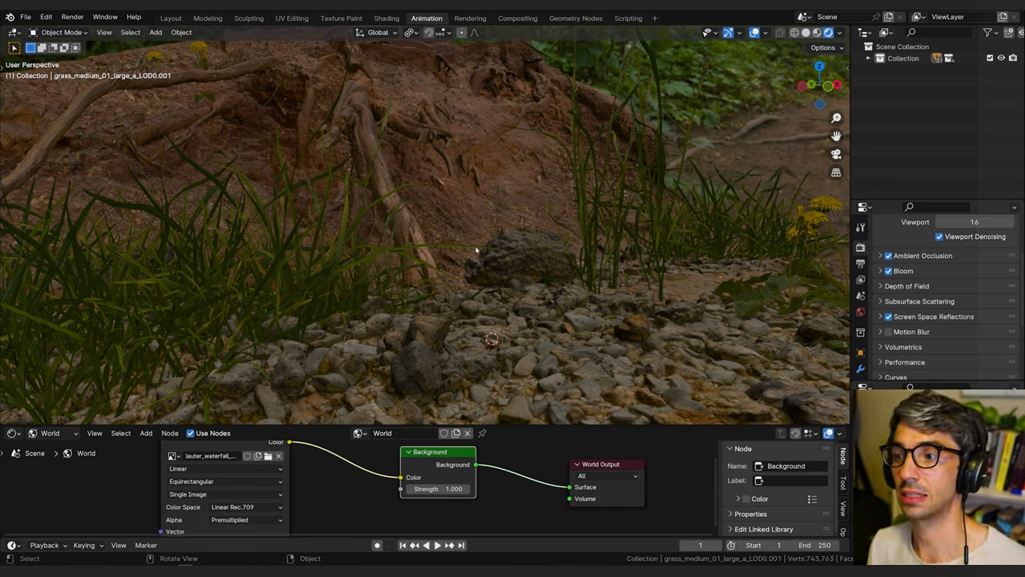
mouse_move(500, 247)
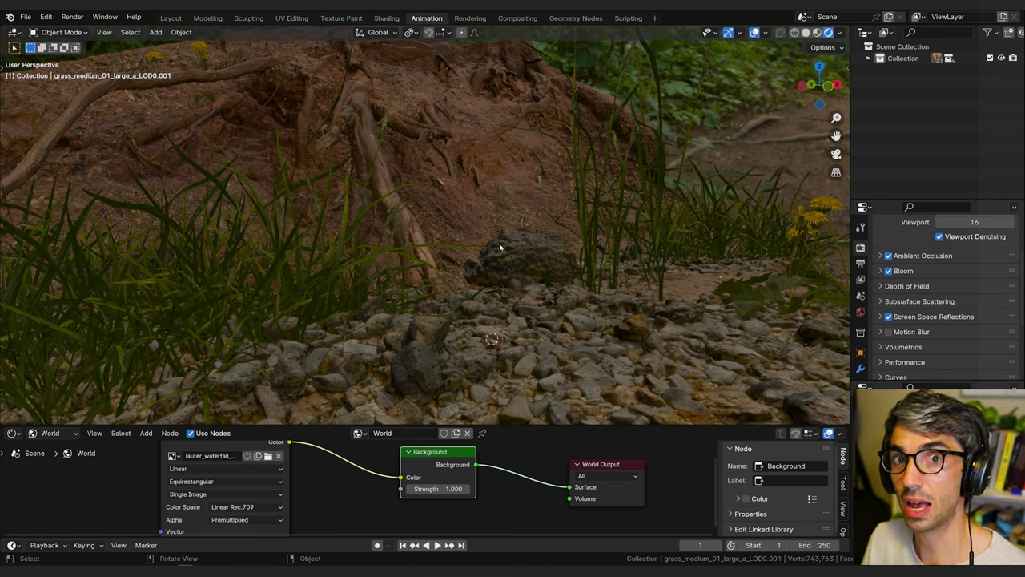
mouse_move(633, 237)
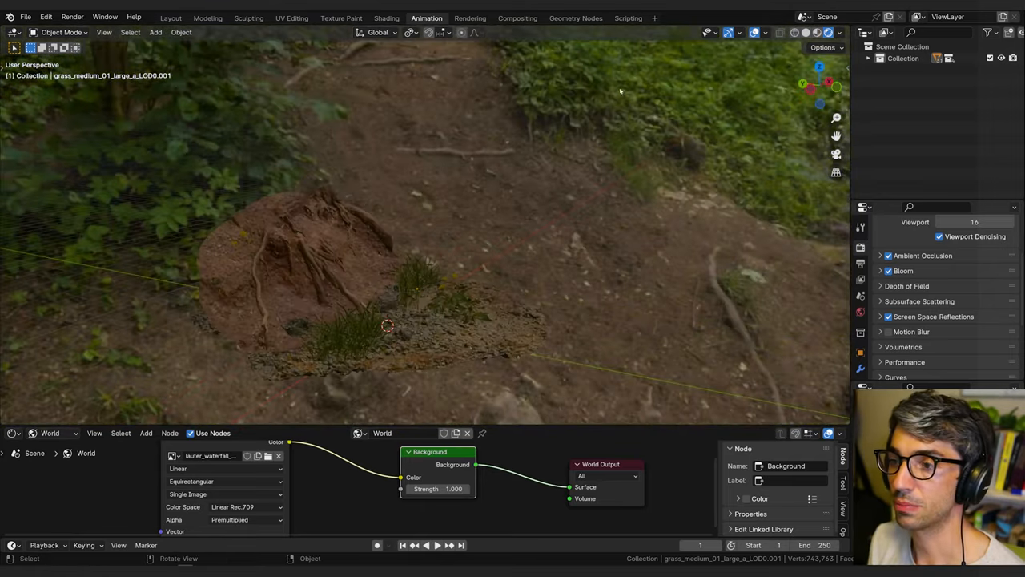
drag(618, 90, 510, 287)
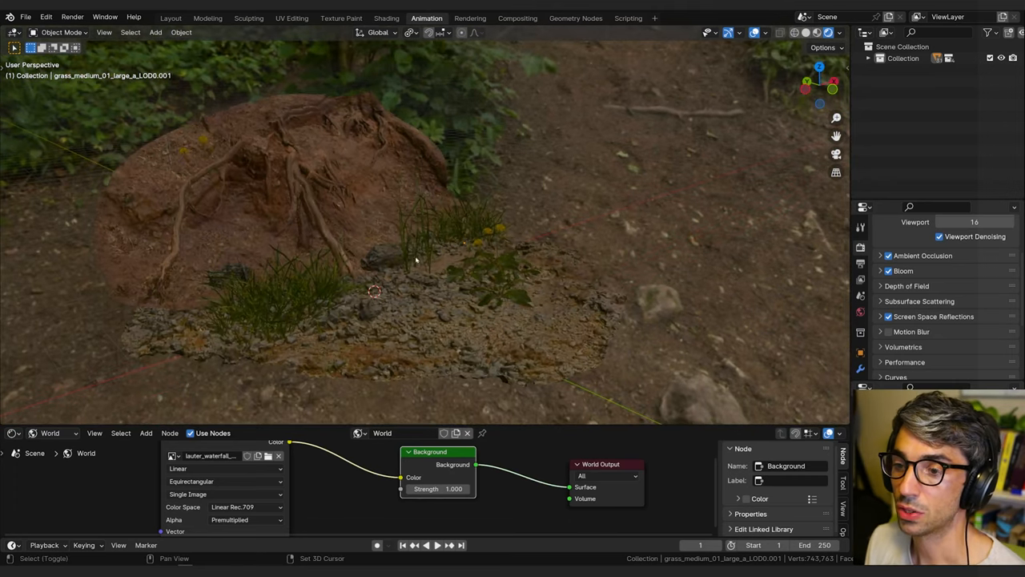
Add a Sun light to the scene from the Add menu.
click(156, 32)
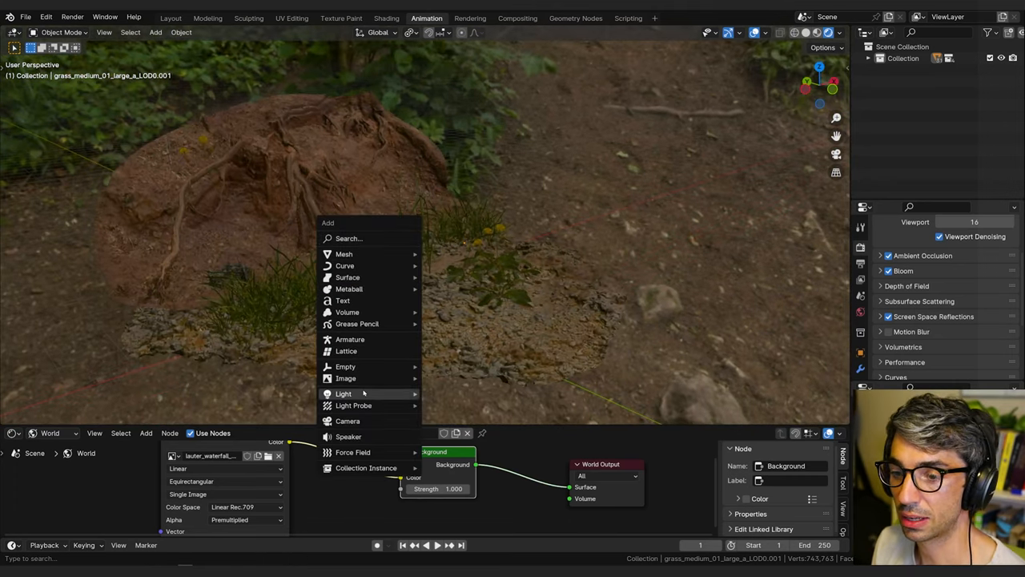
click(343, 394)
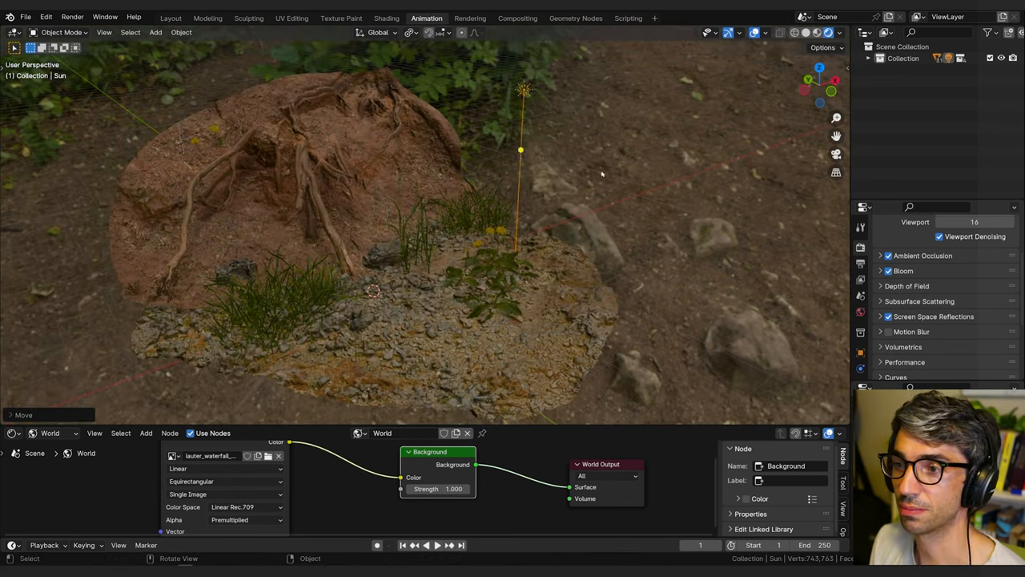
mouse_move(617, 187)
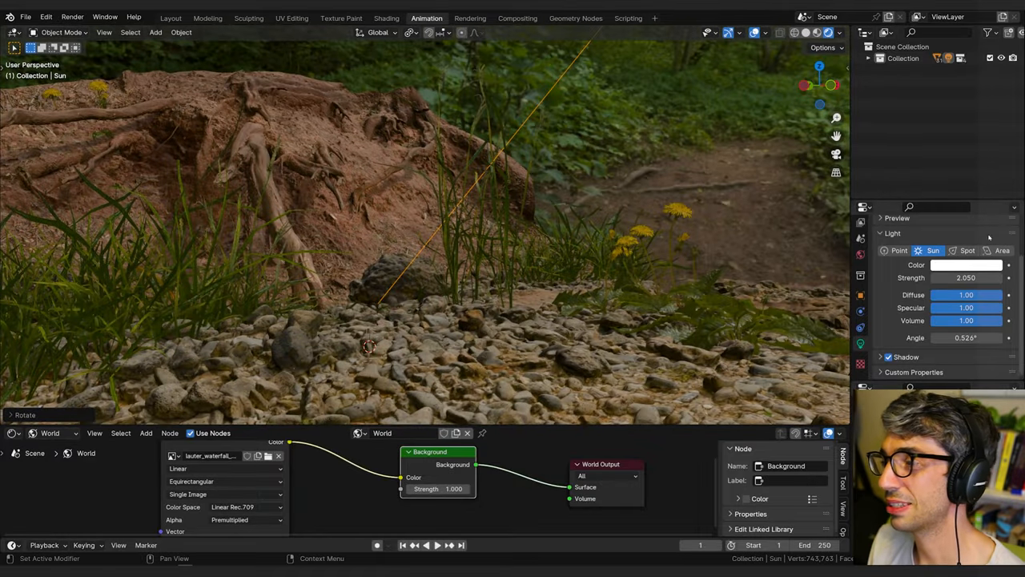
Give the Sun a lightly tinted colour and enable Contact Shadows, checking the stones.
click(965, 264)
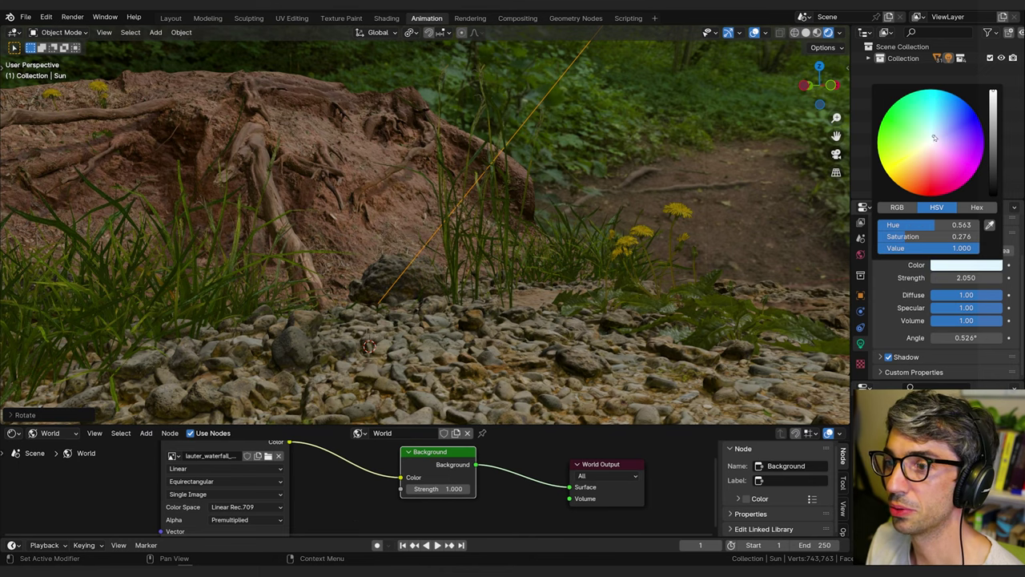
click(926, 139)
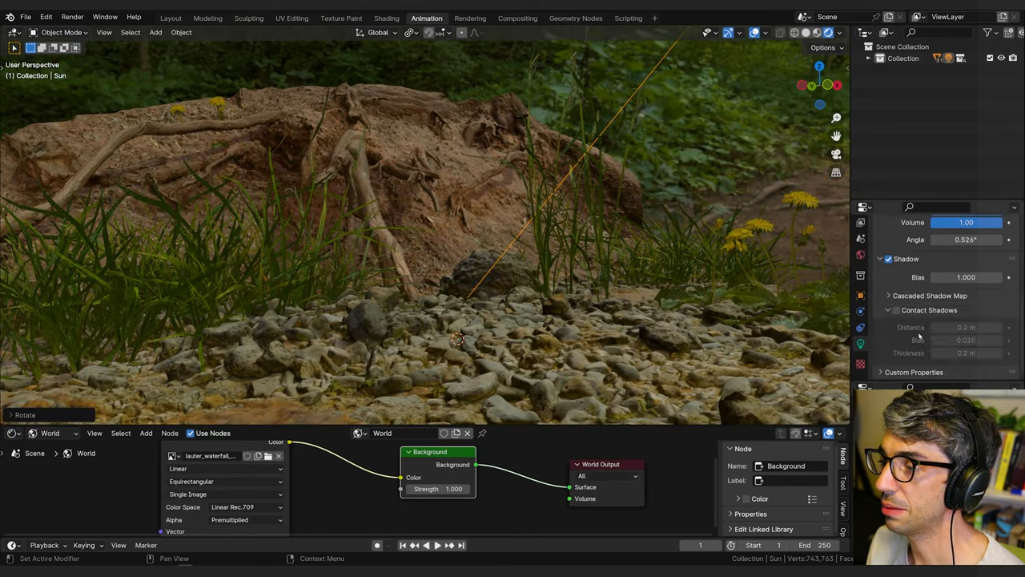
click(888, 311)
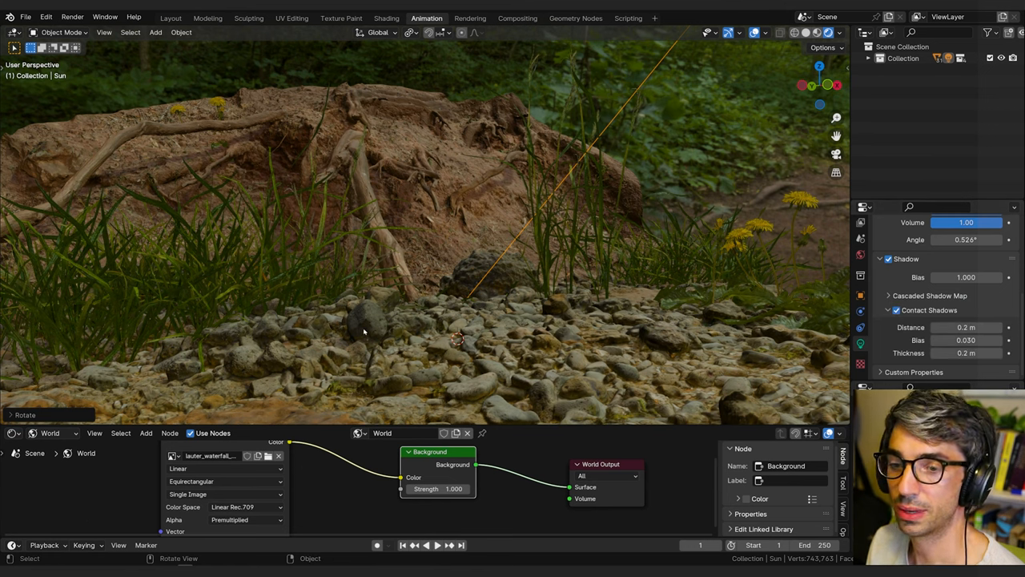
drag(360, 331, 585, 269)
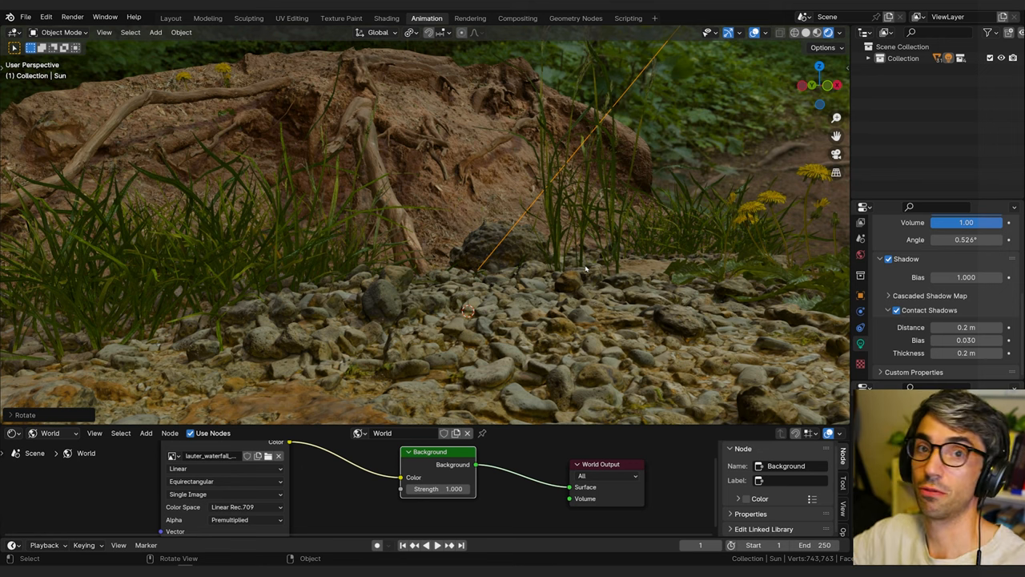
mouse_move(551, 207)
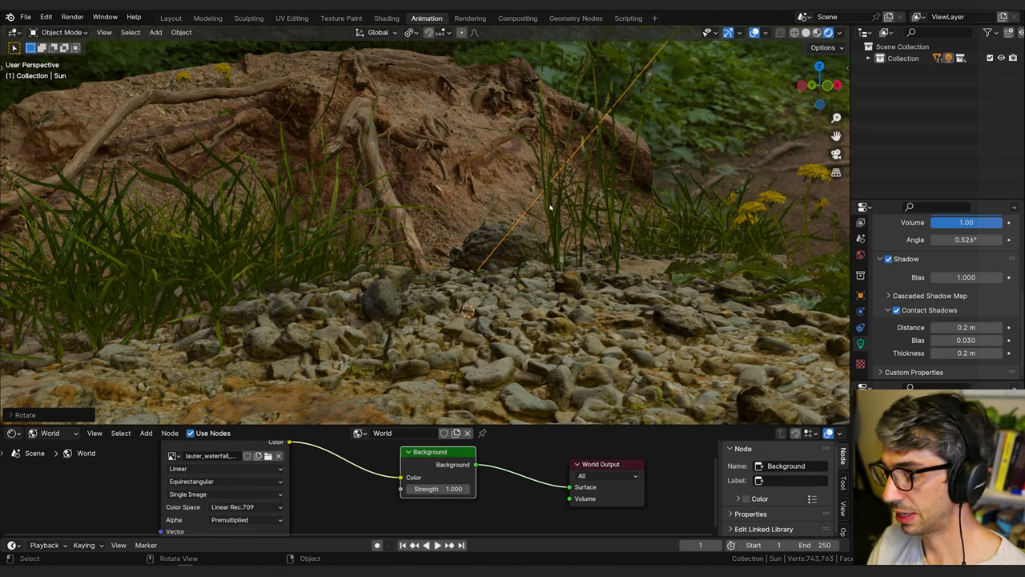
Add a camera to the scene to frame the root cluster.
click(155, 32)
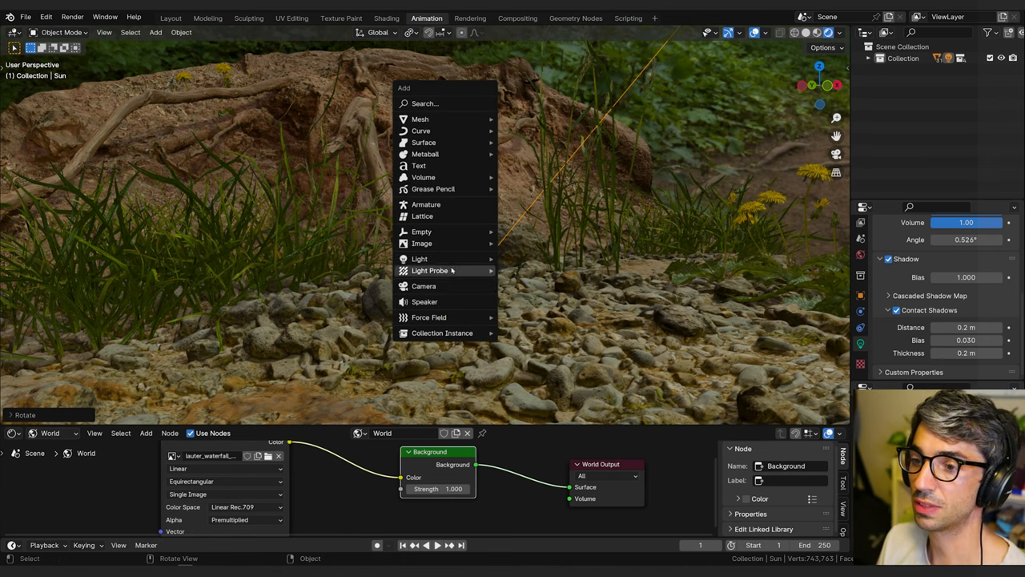
click(423, 285)
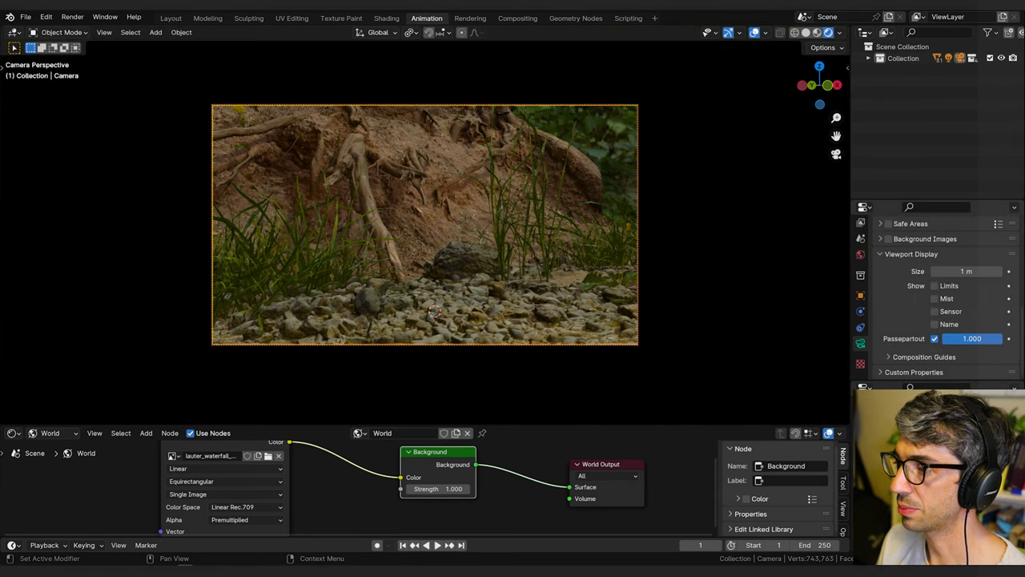
mouse_move(439, 246)
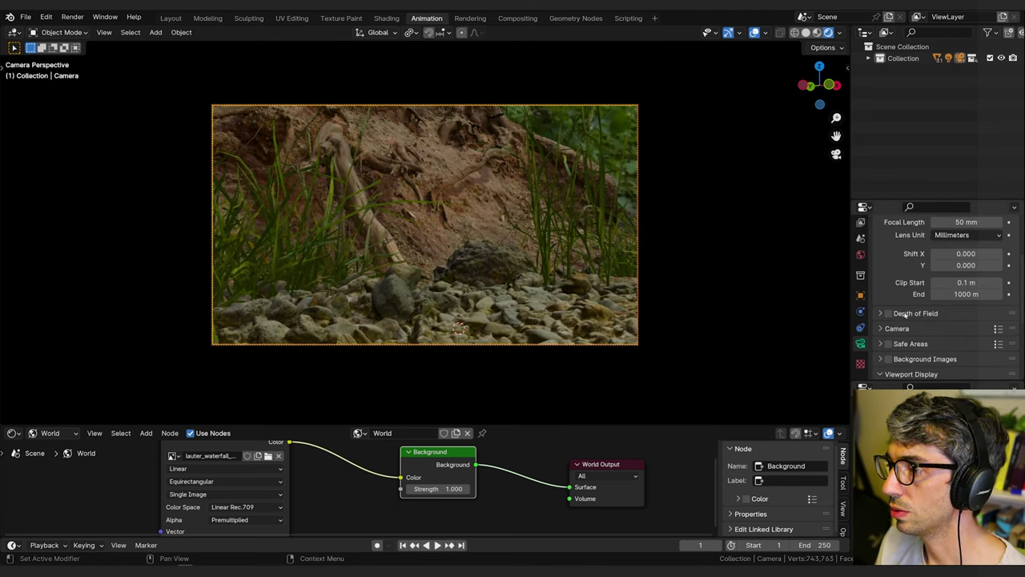
Enable the camera's Depth of Field and set its focus distance under Aperture.
click(888, 312)
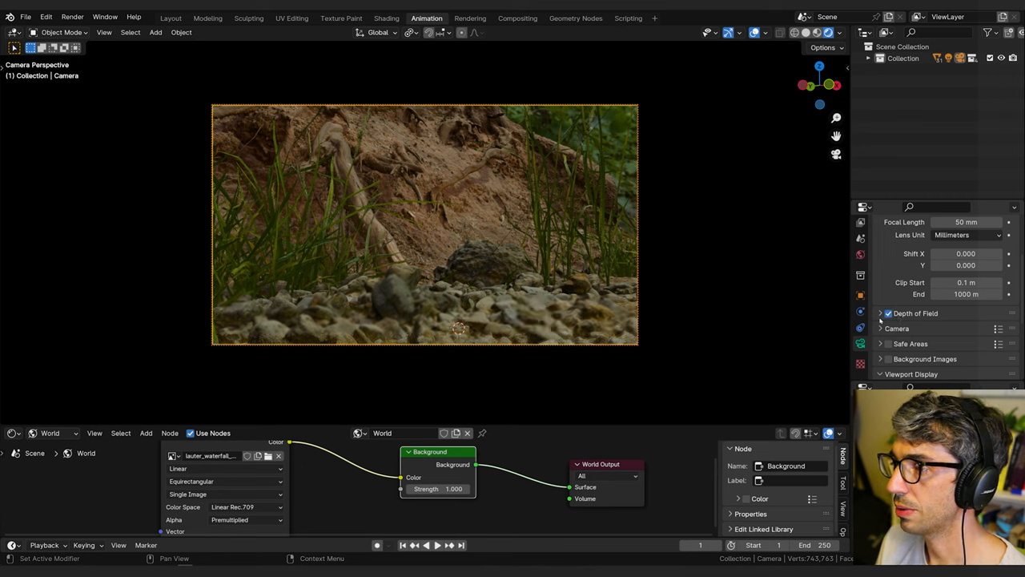
click(881, 312)
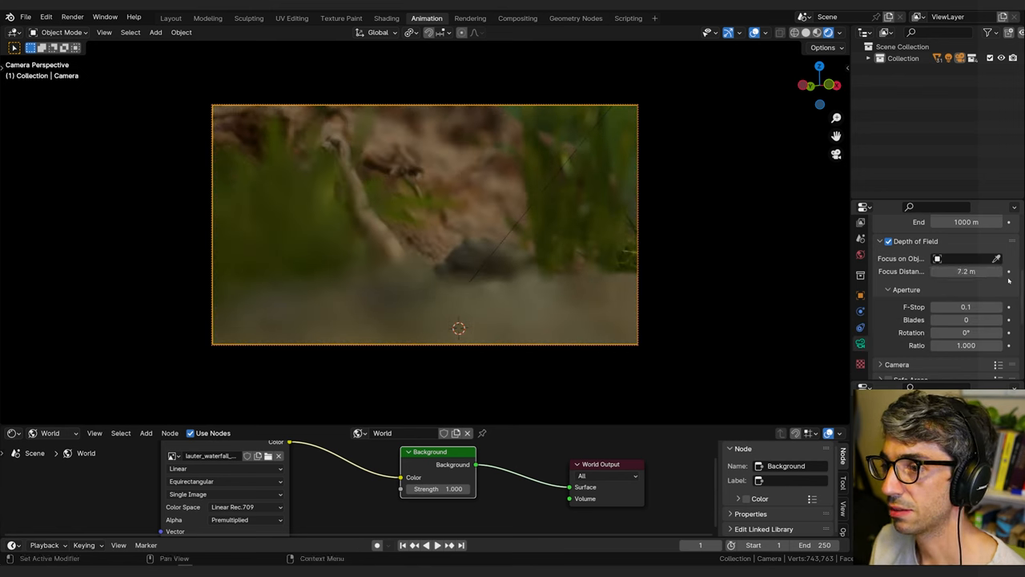
drag(967, 271, 945, 270)
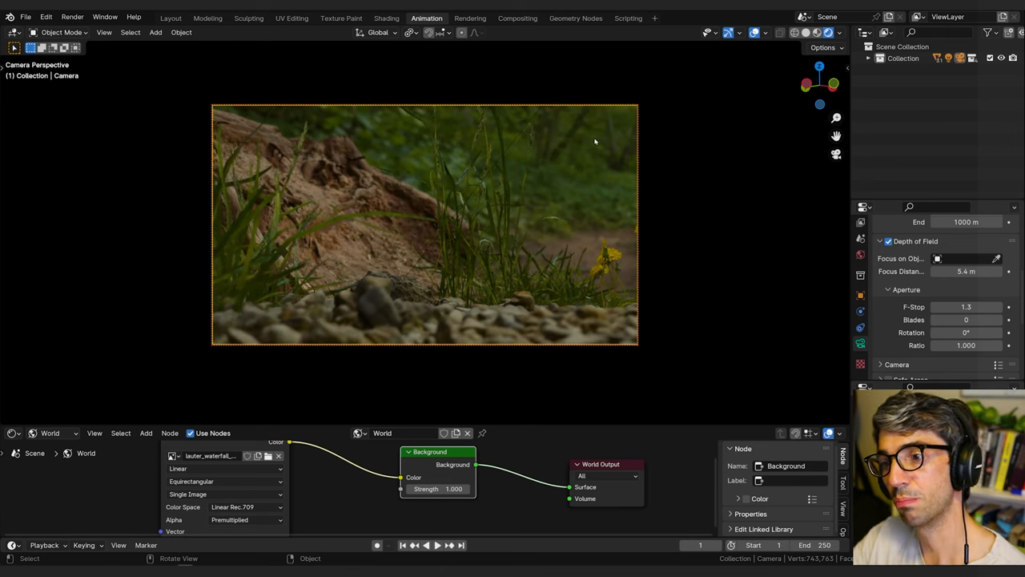
mouse_move(548, 215)
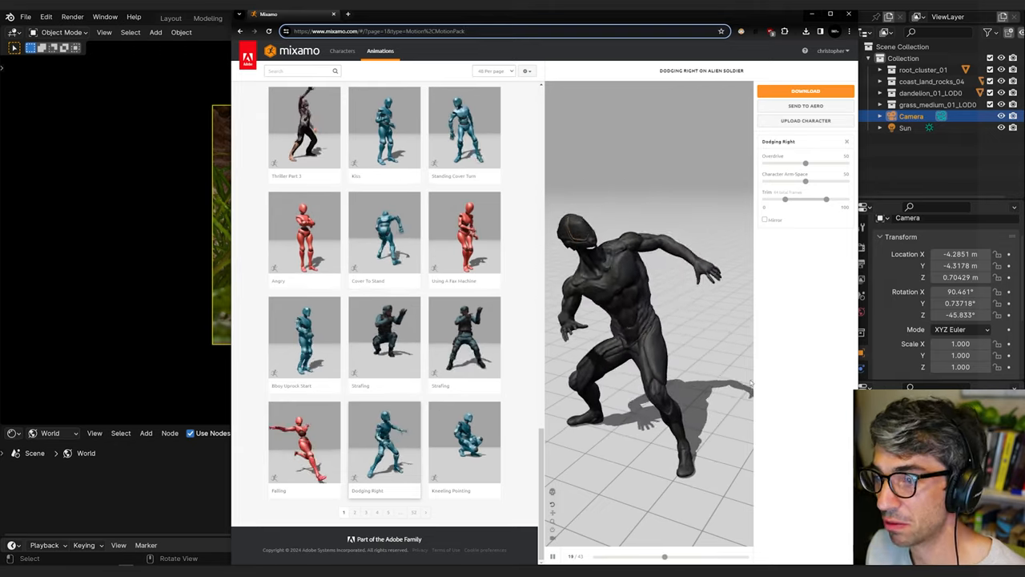
Download the Dodging Right animation from Mixamo with the shown settings.
click(804, 89)
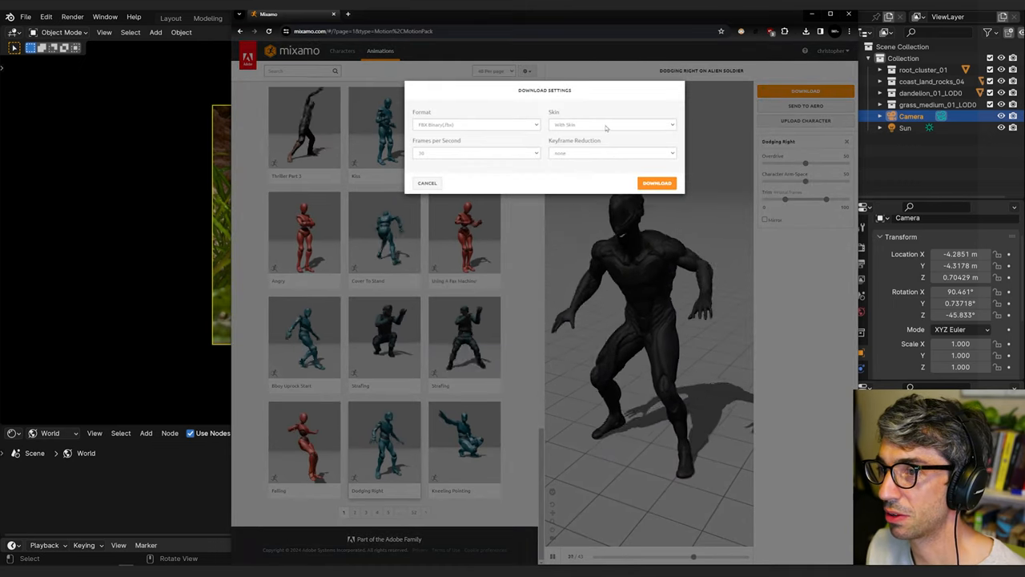
click(657, 182)
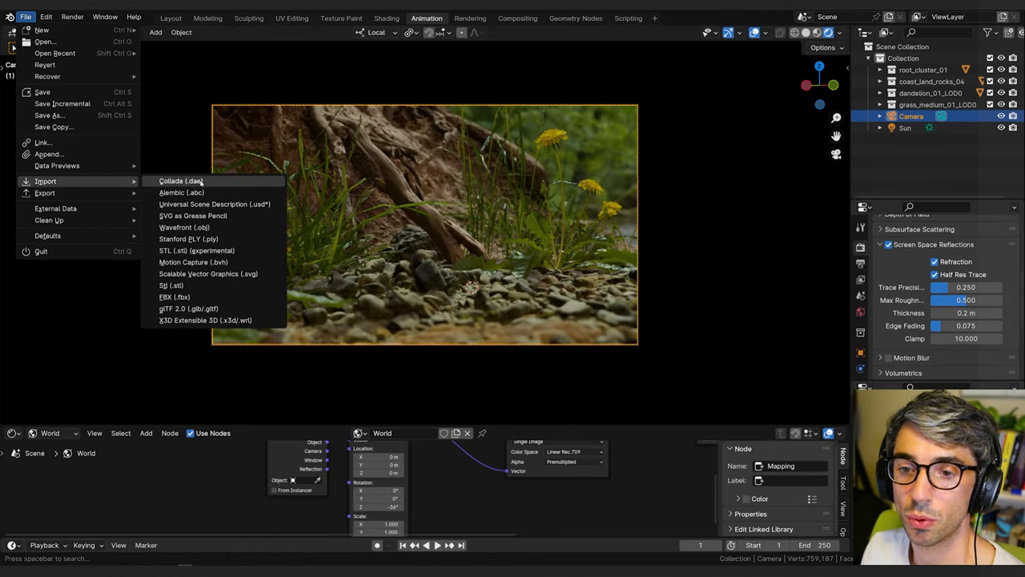
mouse_move(175, 296)
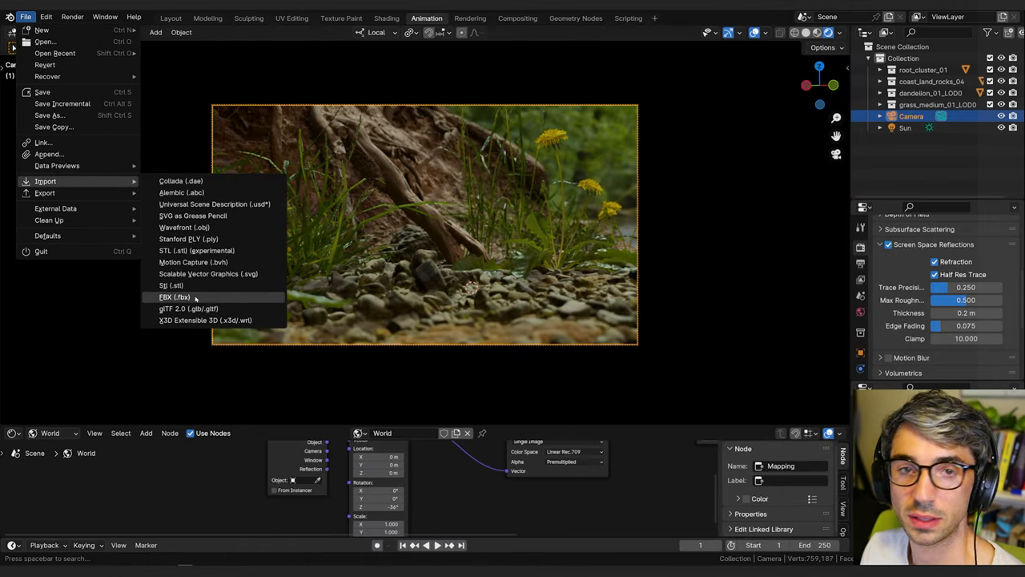
Import the downloaded Mixamo FBX character file into the scene.
click(174, 296)
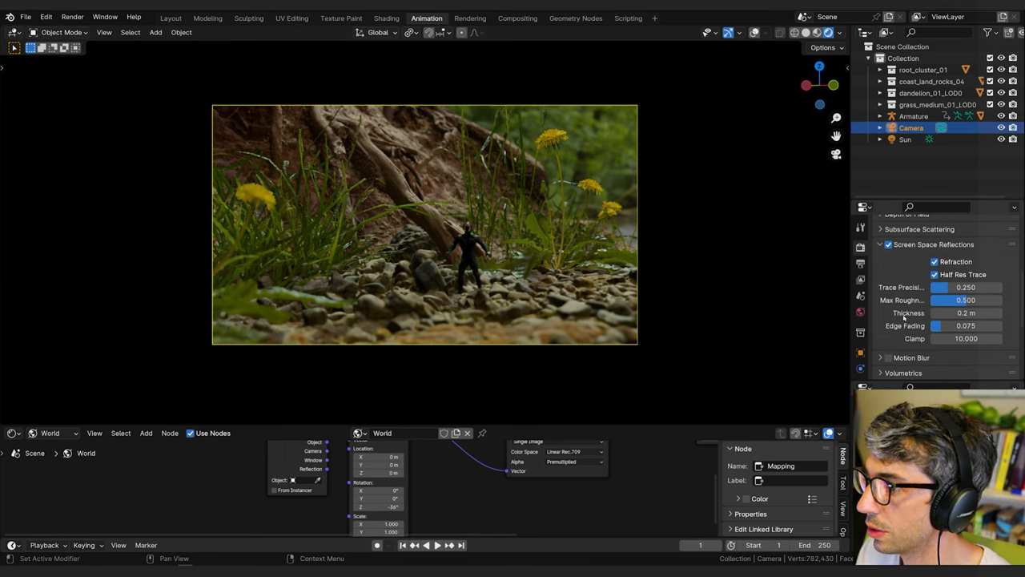
Leave the camera view and select the imported character for repositioning.
key(q)
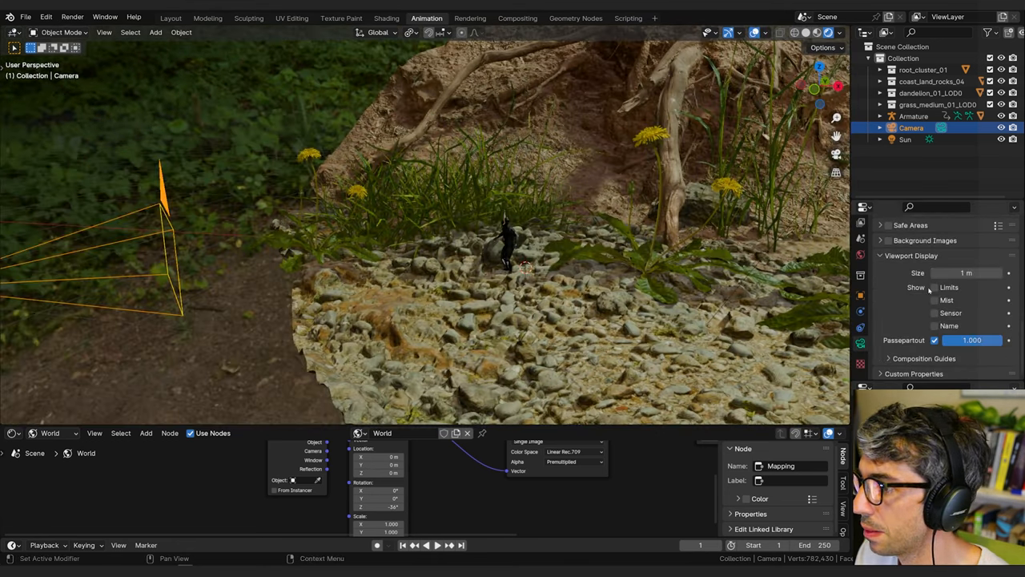
click(934, 286)
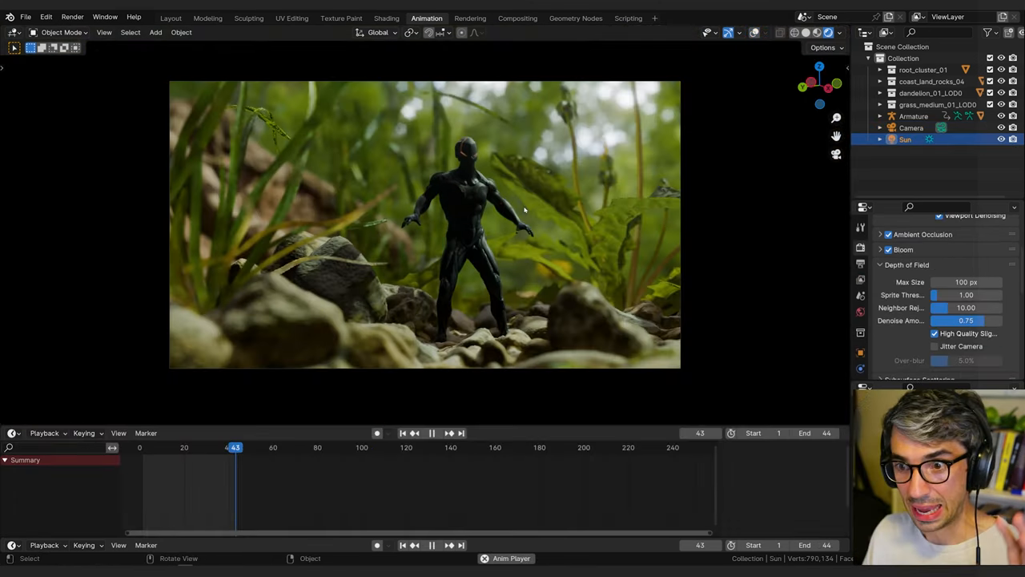
Return the timeline to frame 1 for keyframing the Sun.
click(173, 447)
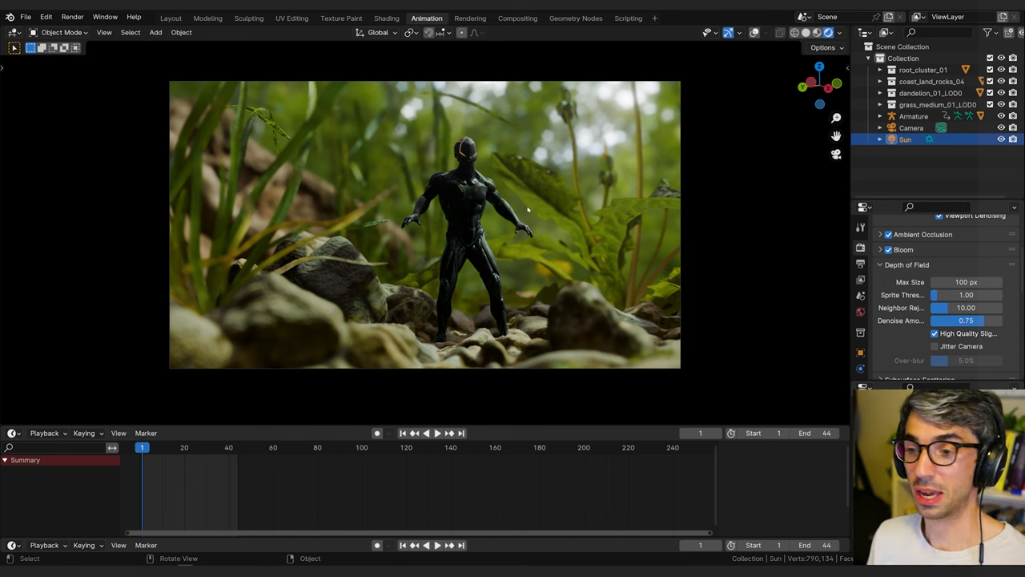
mouse_move(697, 211)
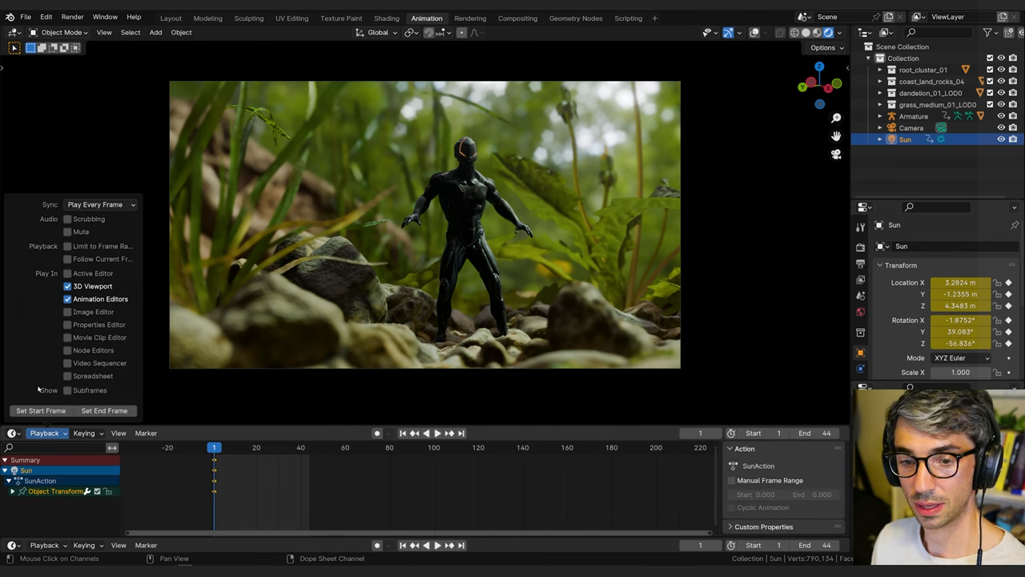
Add a Noise modifier (scale 29.3, depth 2) to the camera's X rotation curve and copy it.
click(13, 324)
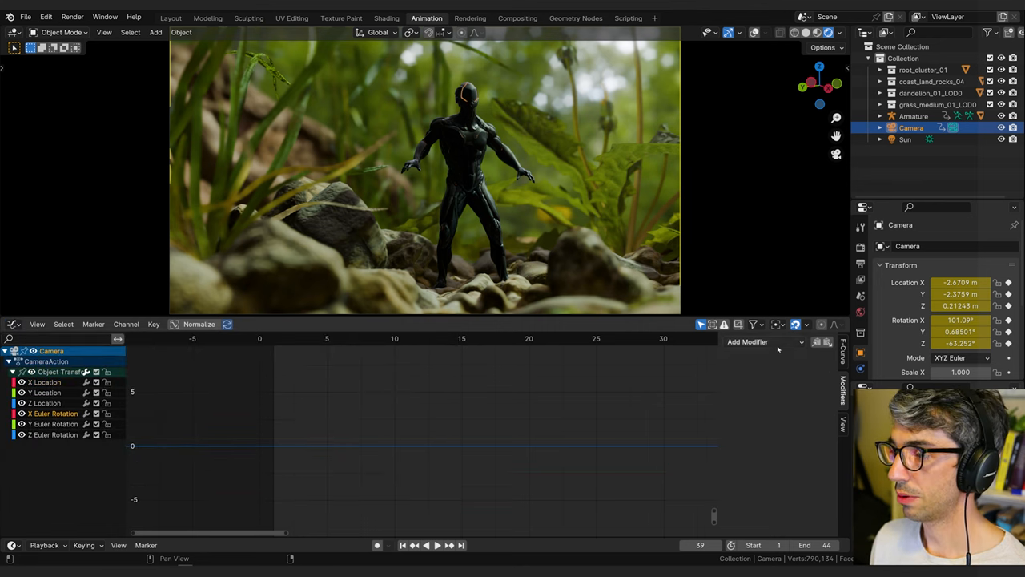
click(747, 343)
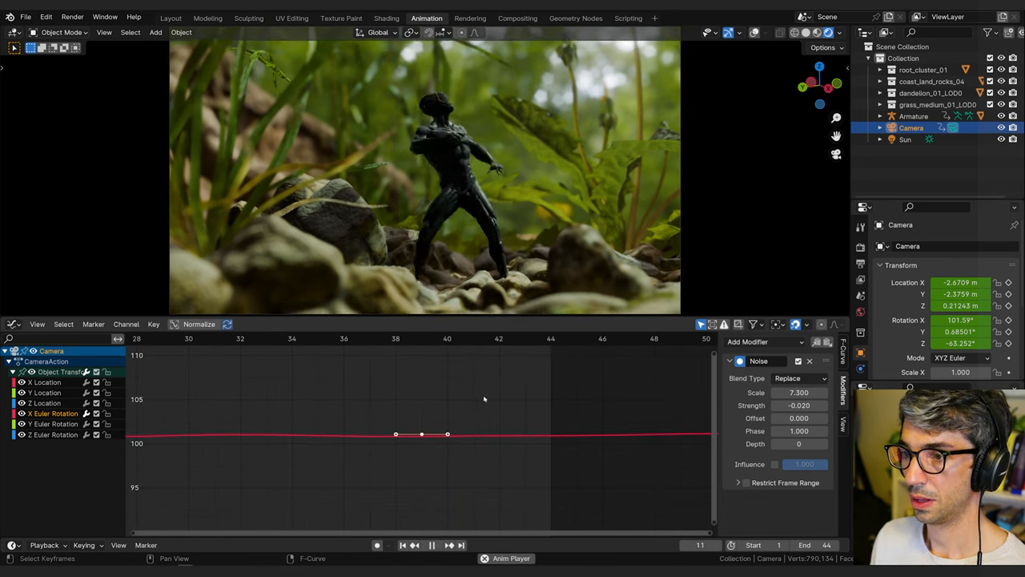
click(421, 338)
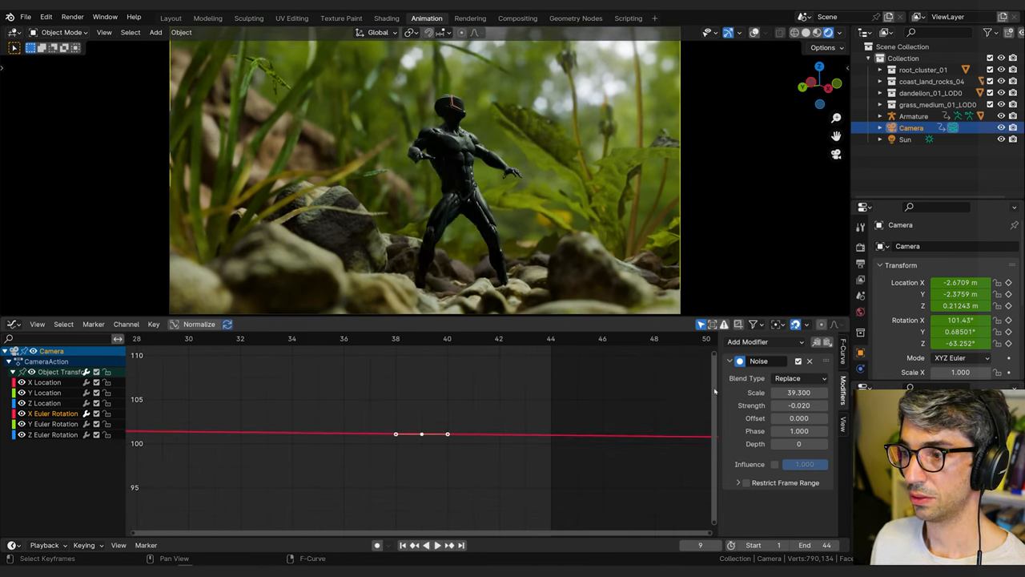
click(426, 545)
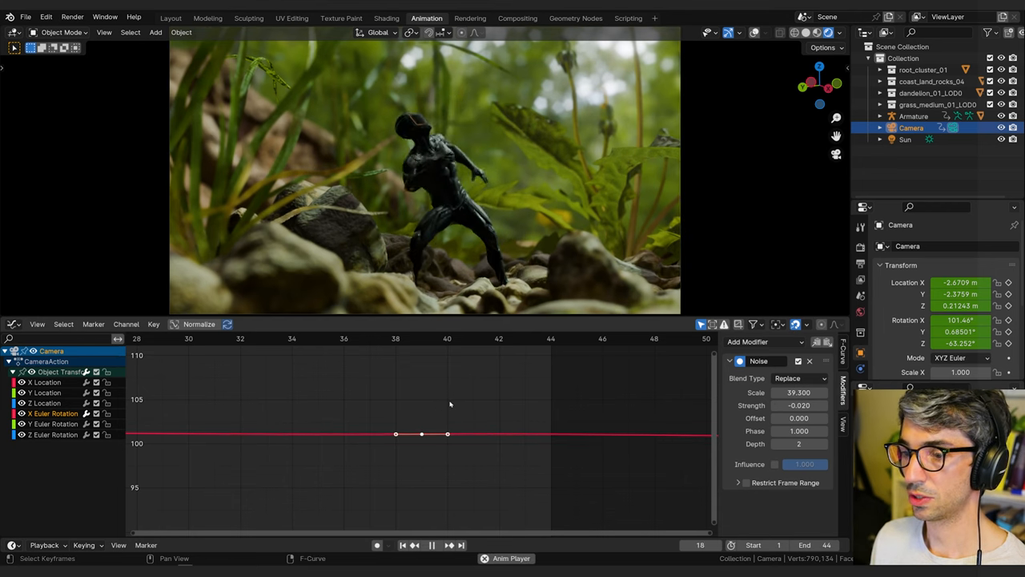
click(317, 338)
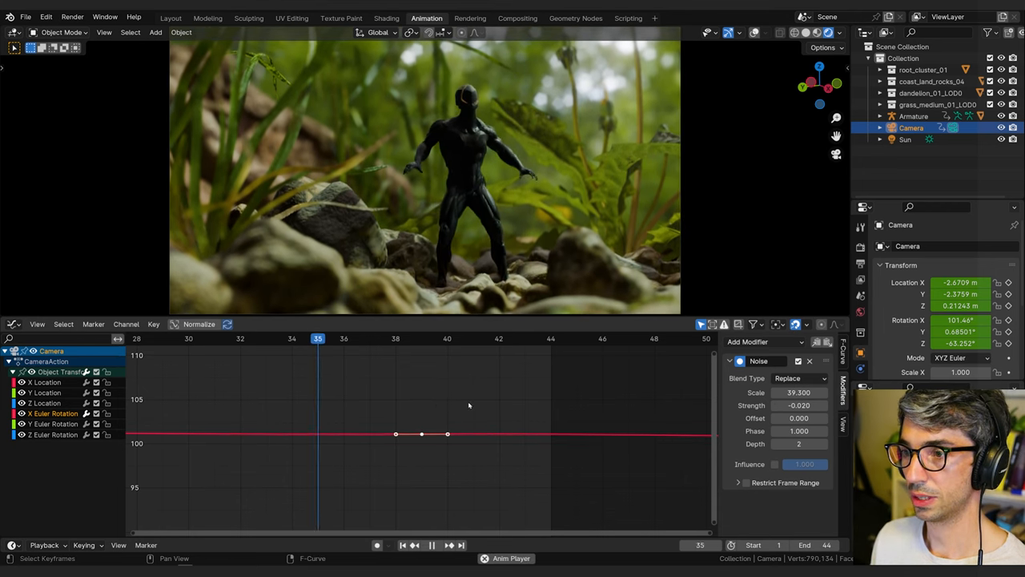
click(426, 545)
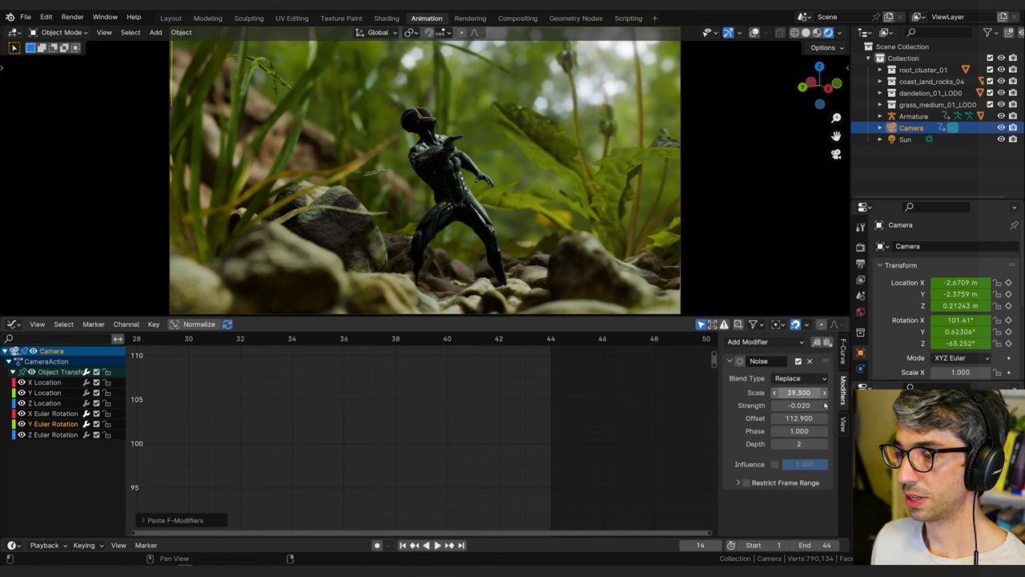
Paste the Noise modifier onto the other rotation and location curves, shifting each offset.
click(827, 343)
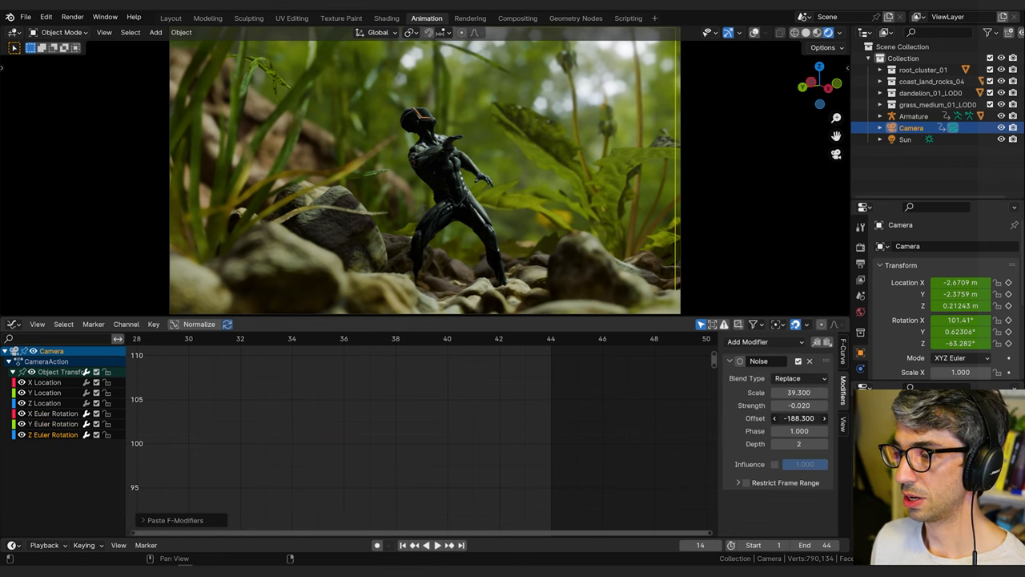
click(426, 544)
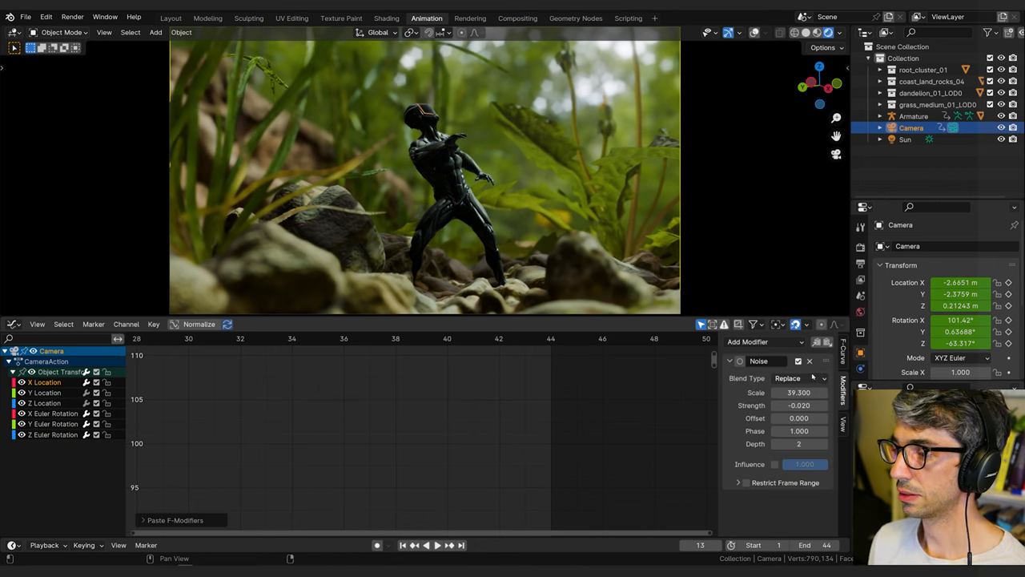
drag(798, 417, 758, 416)
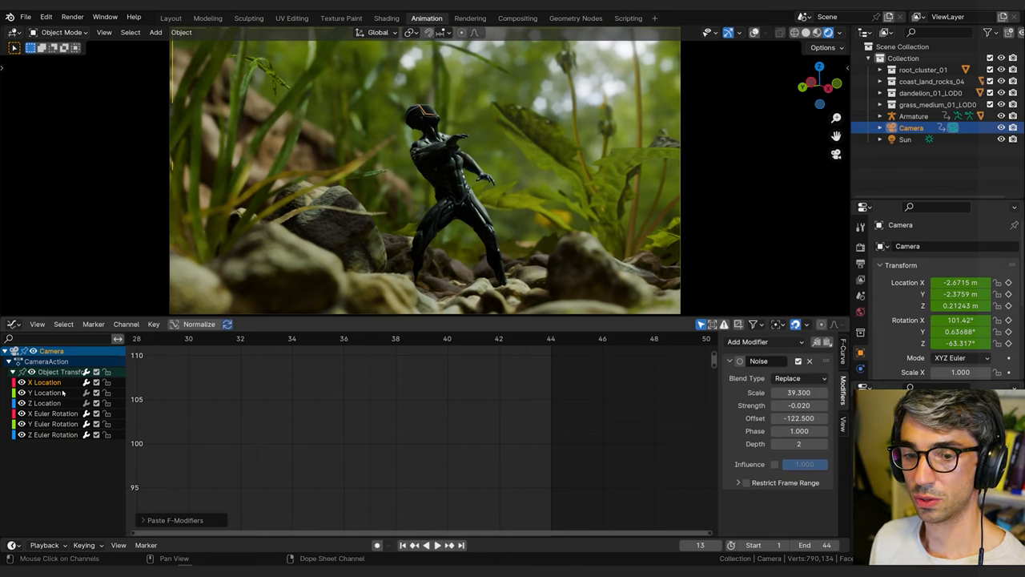
click(797, 418)
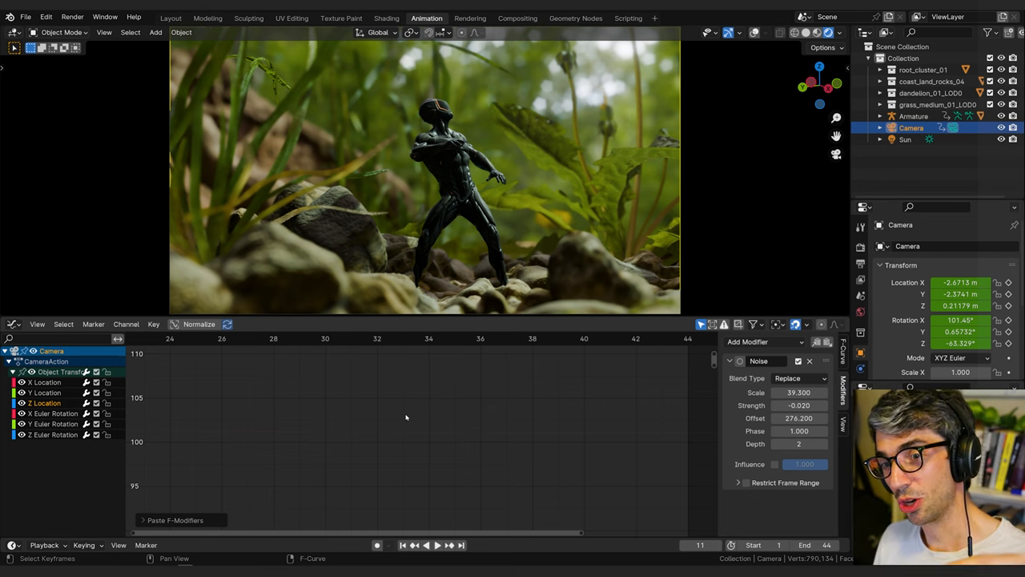
Enable compositor nodes and add a Lens Distortion node between Render Layers and Composite.
click(13, 324)
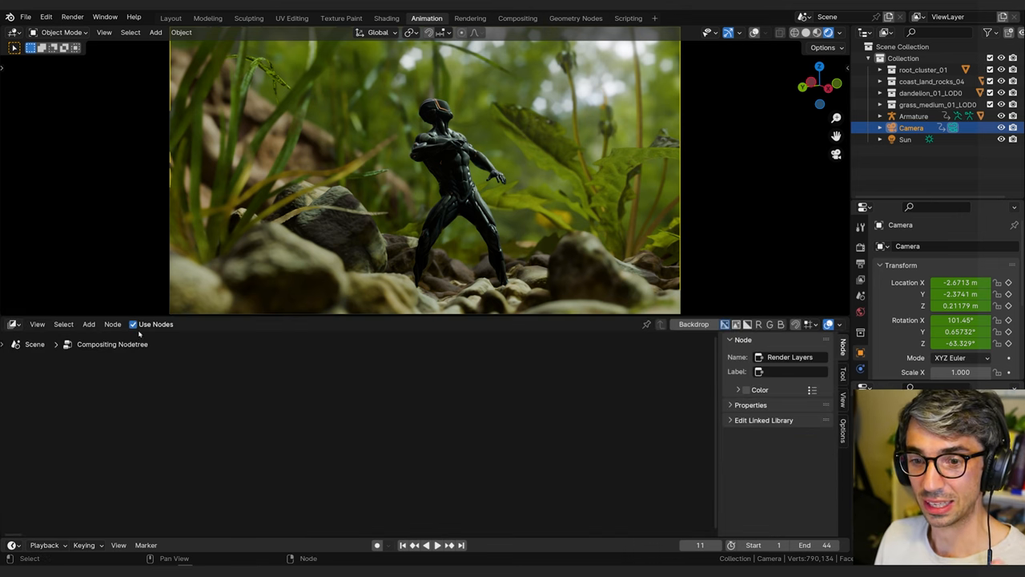
click(840, 32)
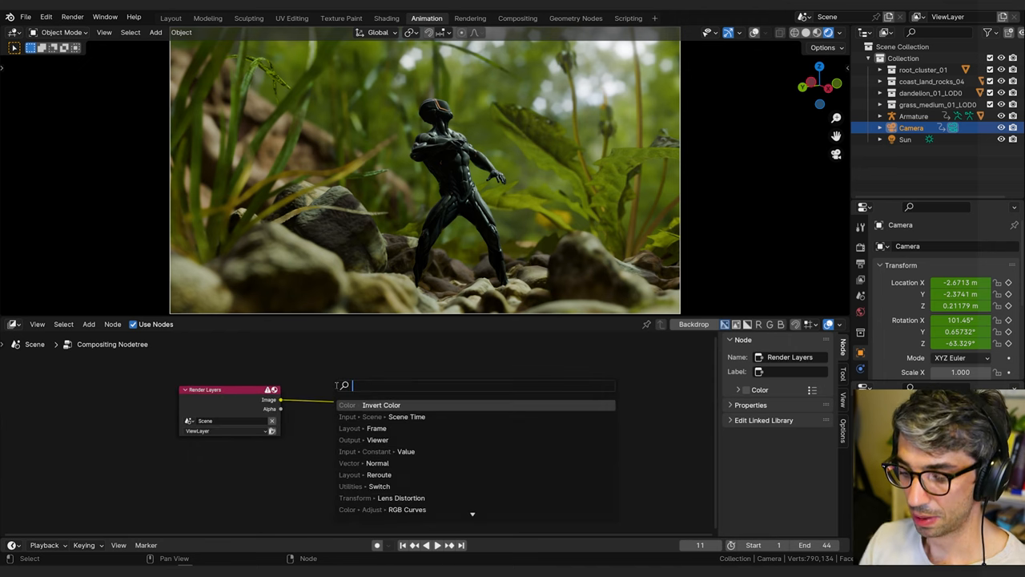
click(401, 496)
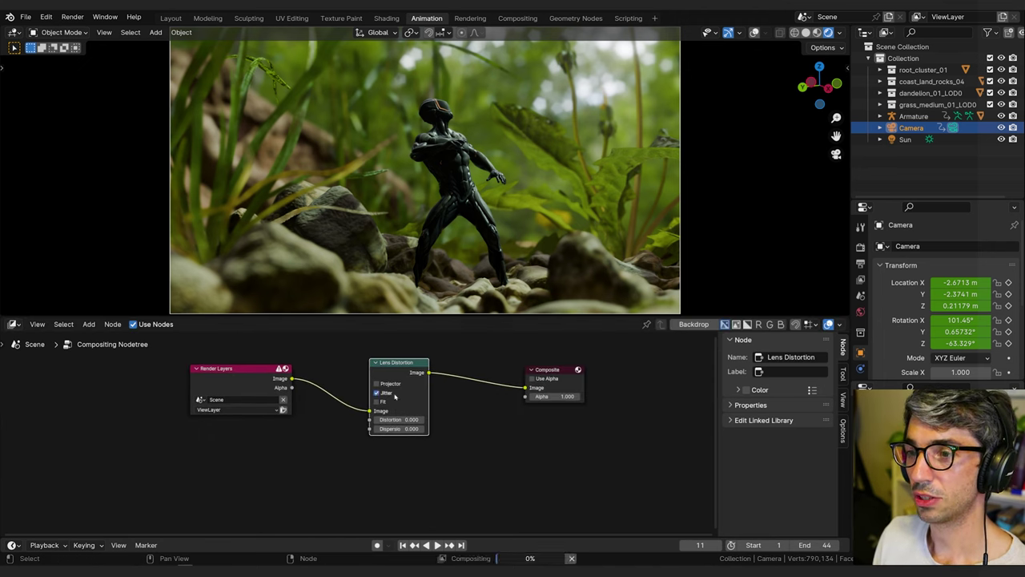
Raise the Lens Distortion node's Distortion and Dispersion slightly for coloured edge fringing.
click(398, 430)
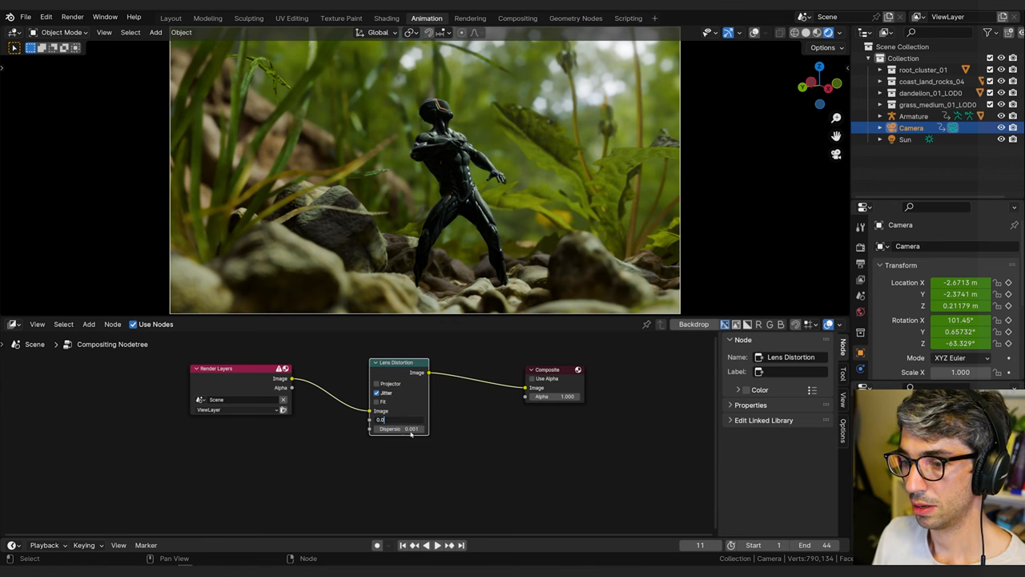
click(397, 419)
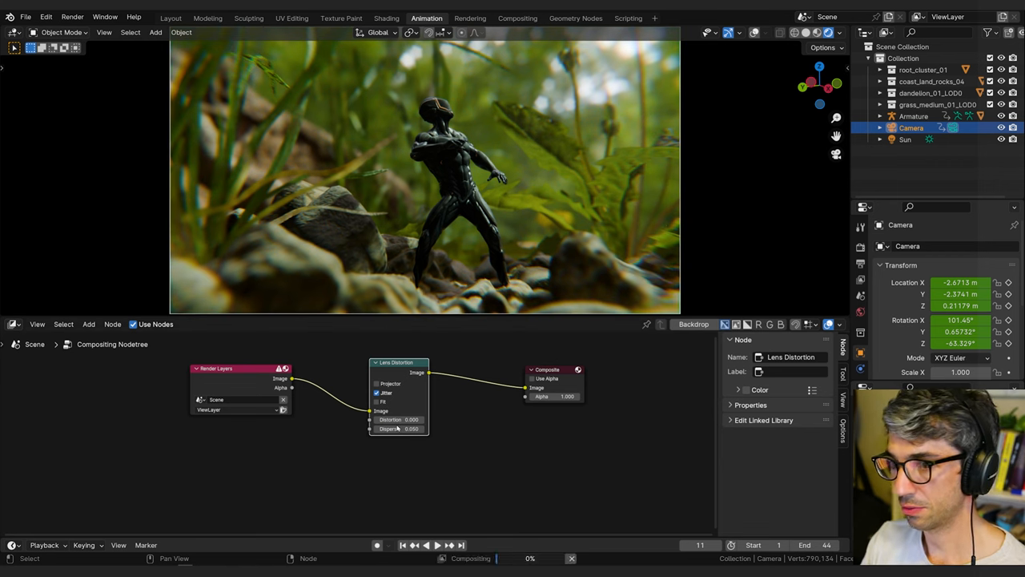
mouse_move(408, 403)
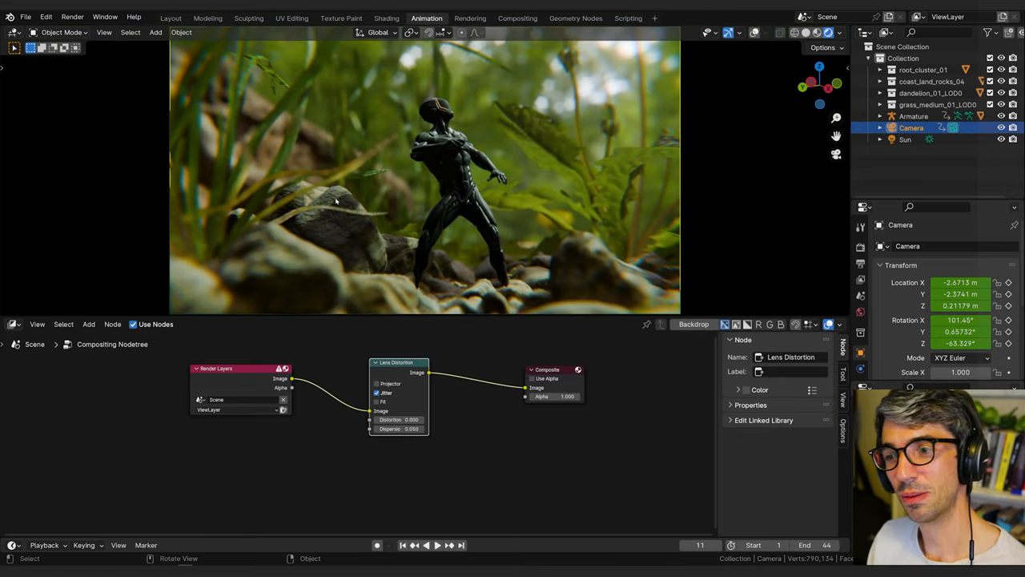
click(413, 544)
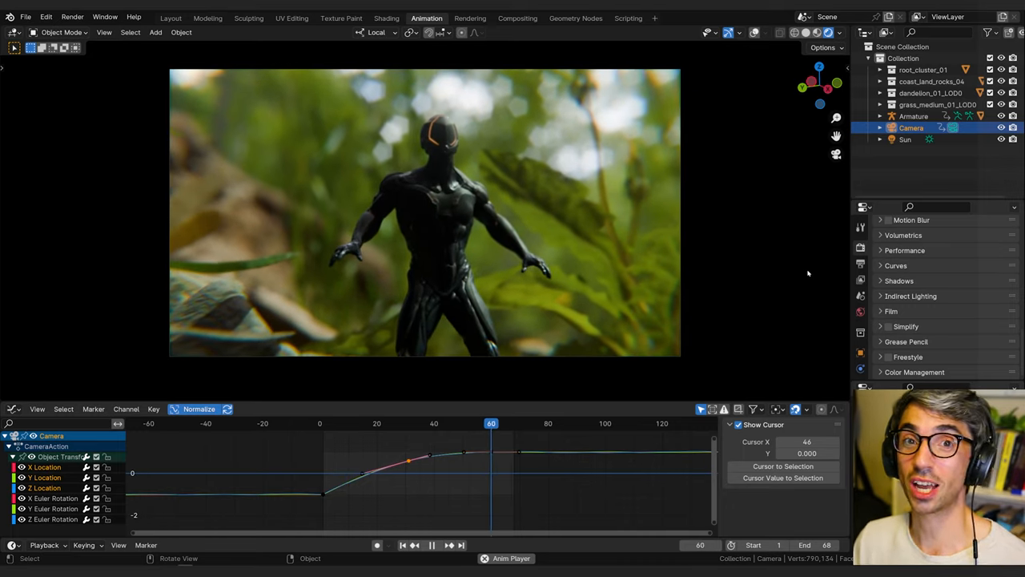
Play back the camera push-in toward the character to review the eased move.
click(490, 423)
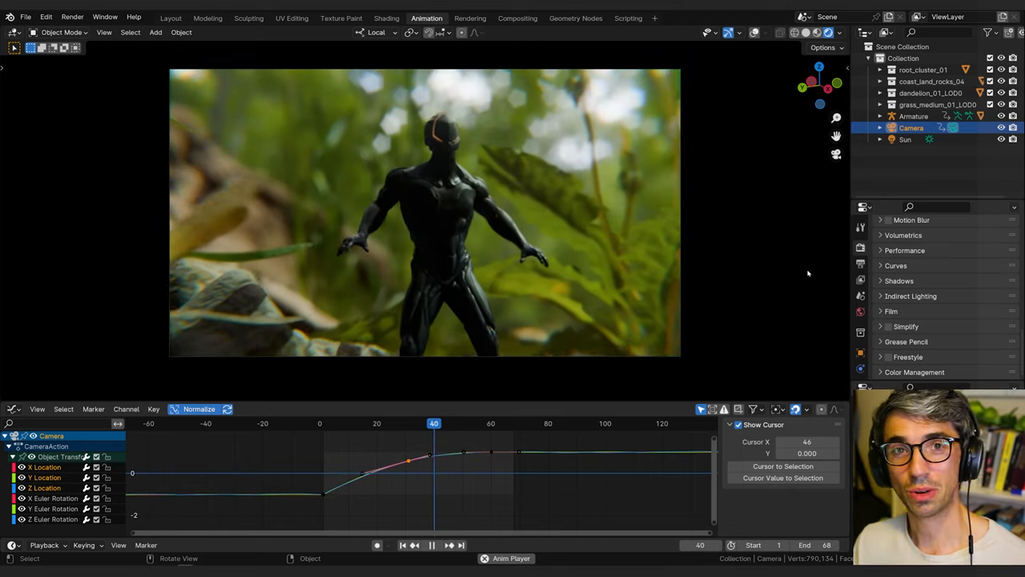
click(410, 422)
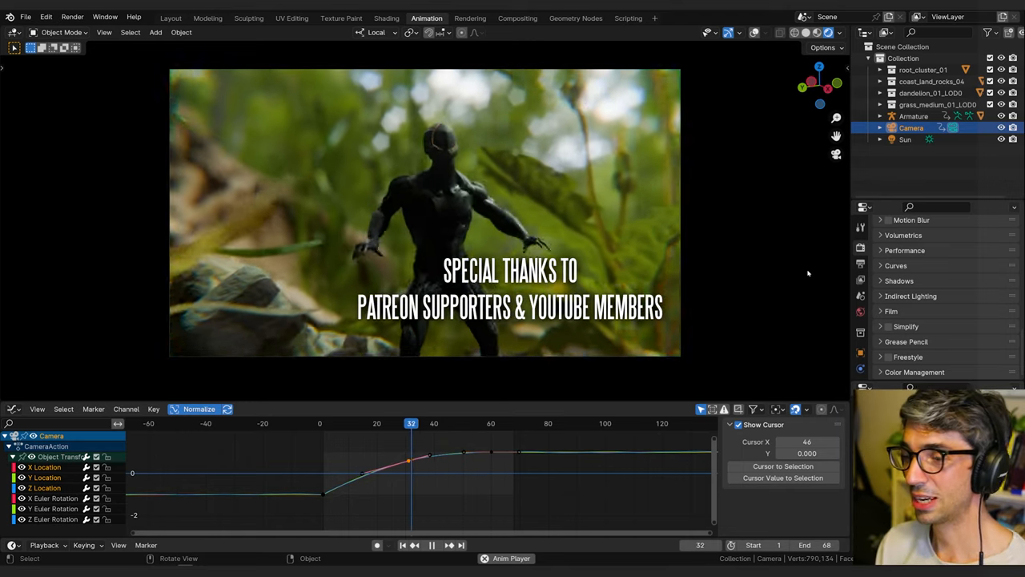